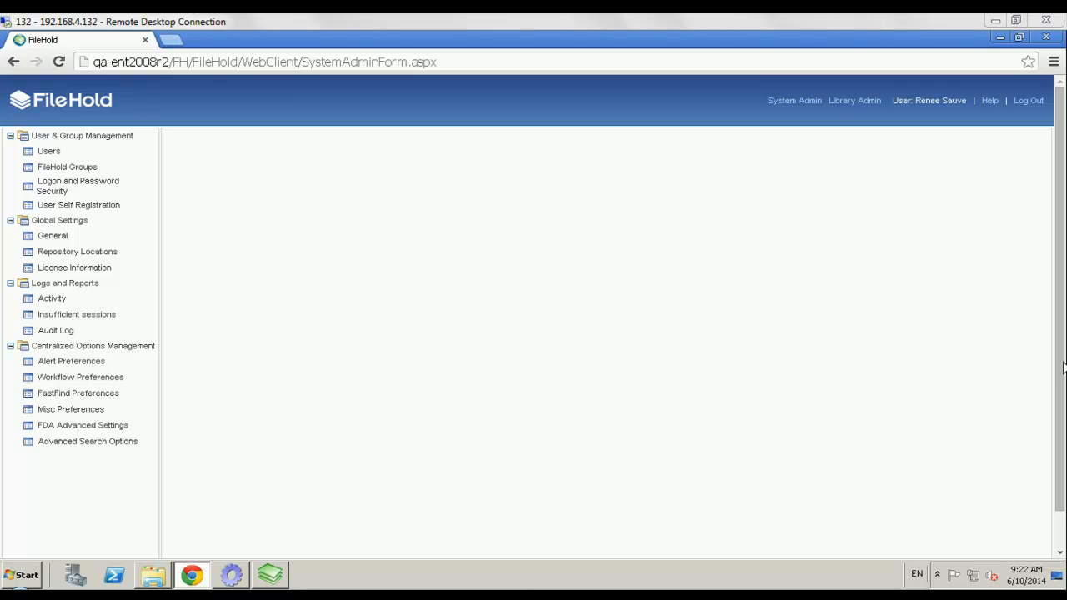
mouse_move(1048, 356)
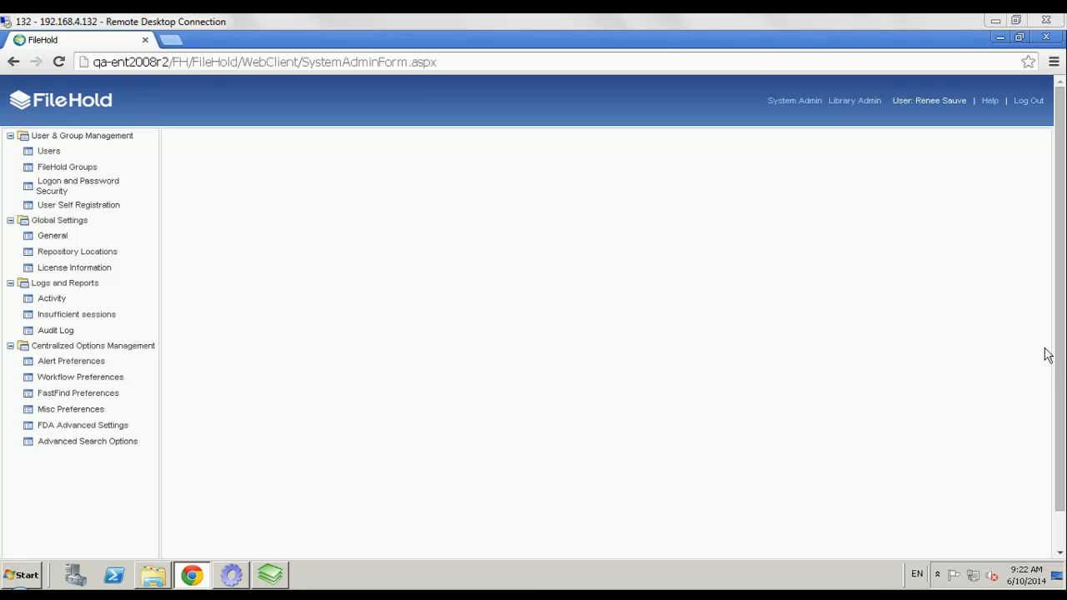
mouse_move(100, 235)
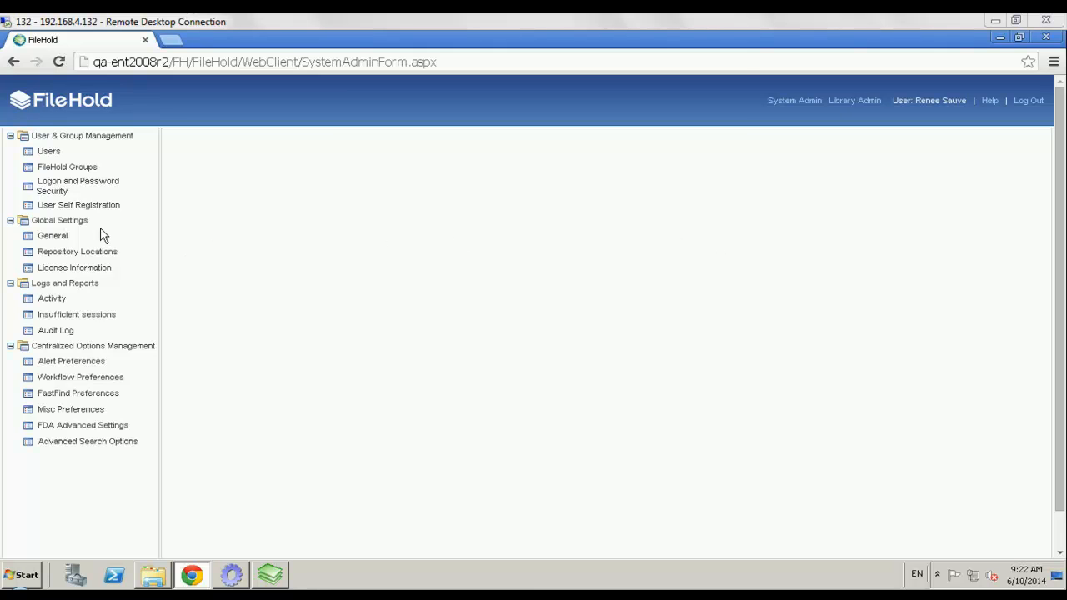
Step: Verify in System Admin General settings that record, archive, delete and user-defined events are enabled
click(793, 100)
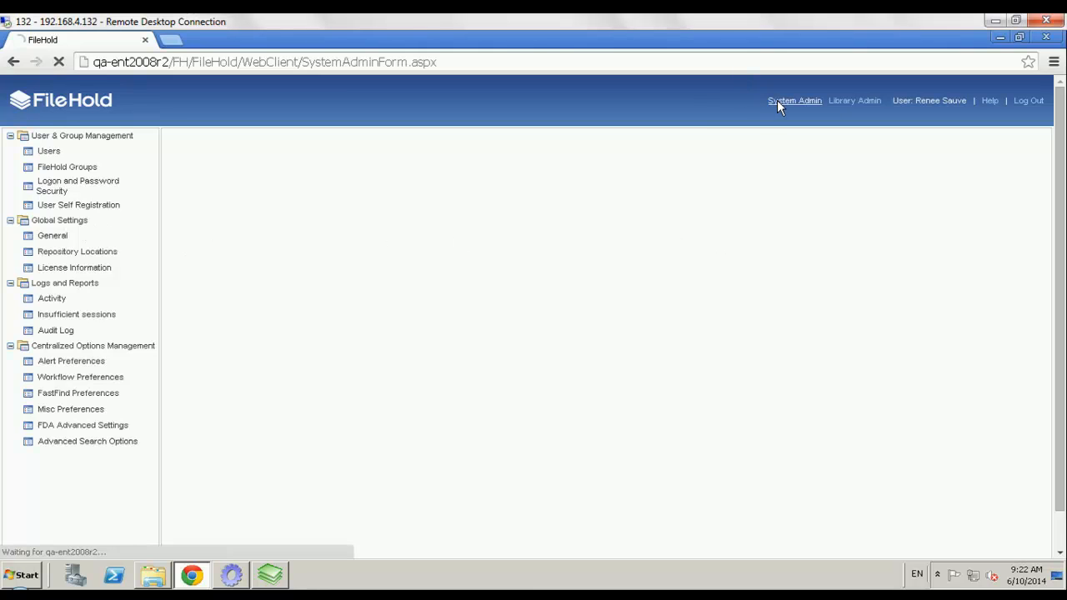
click(52, 235)
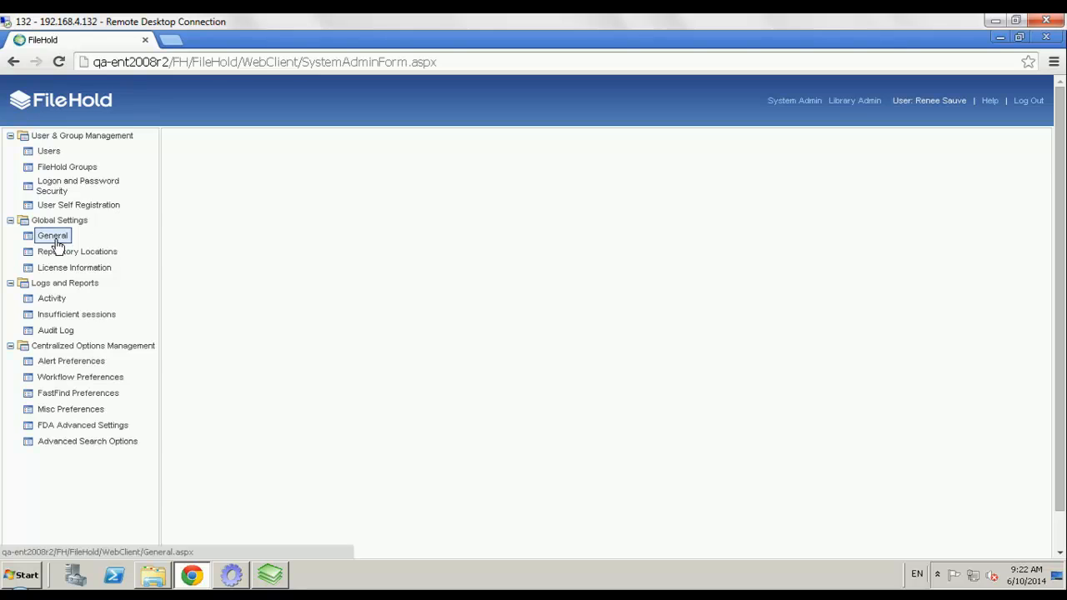
click(53, 235)
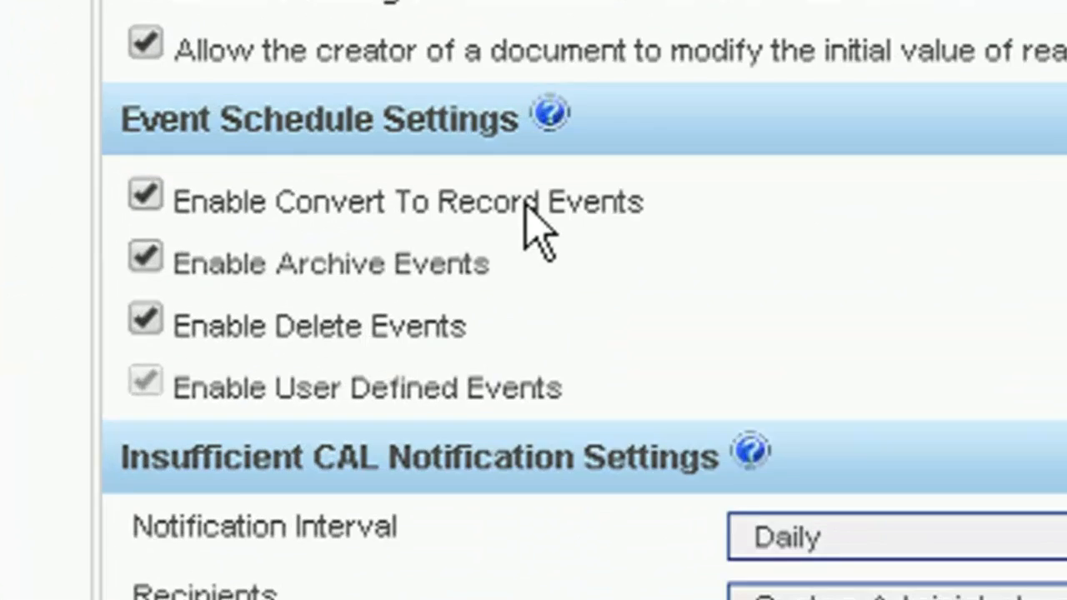
scroll(down, 3)
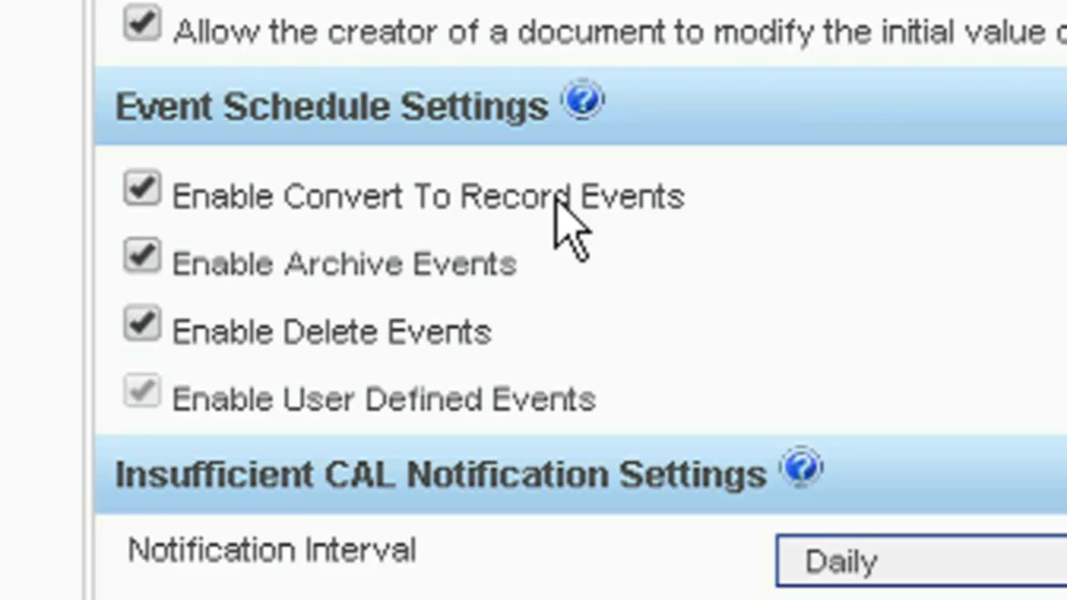
mouse_move(525, 238)
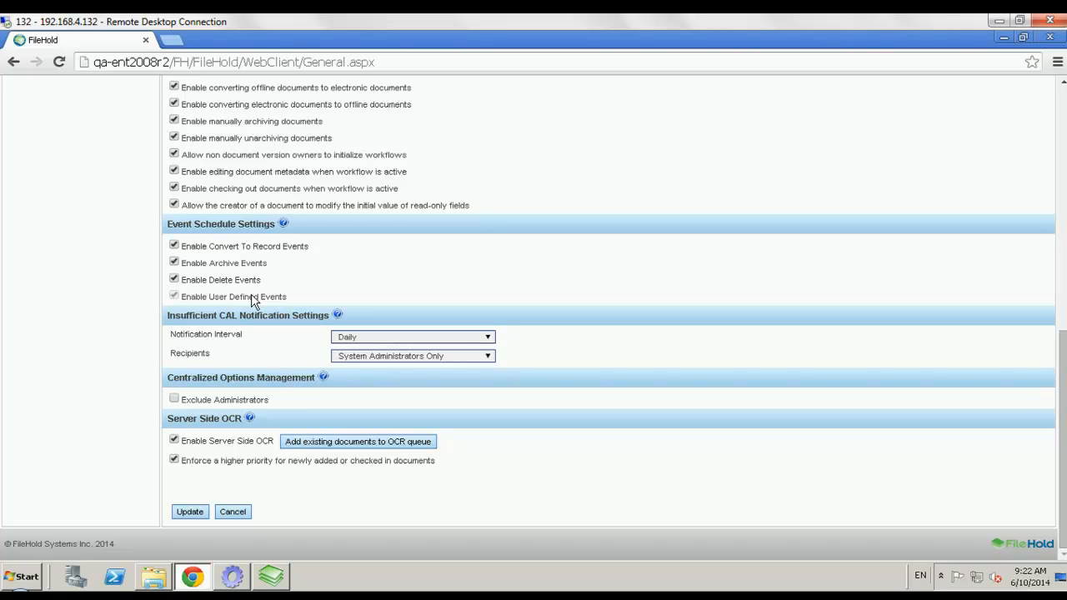
mouse_move(265, 377)
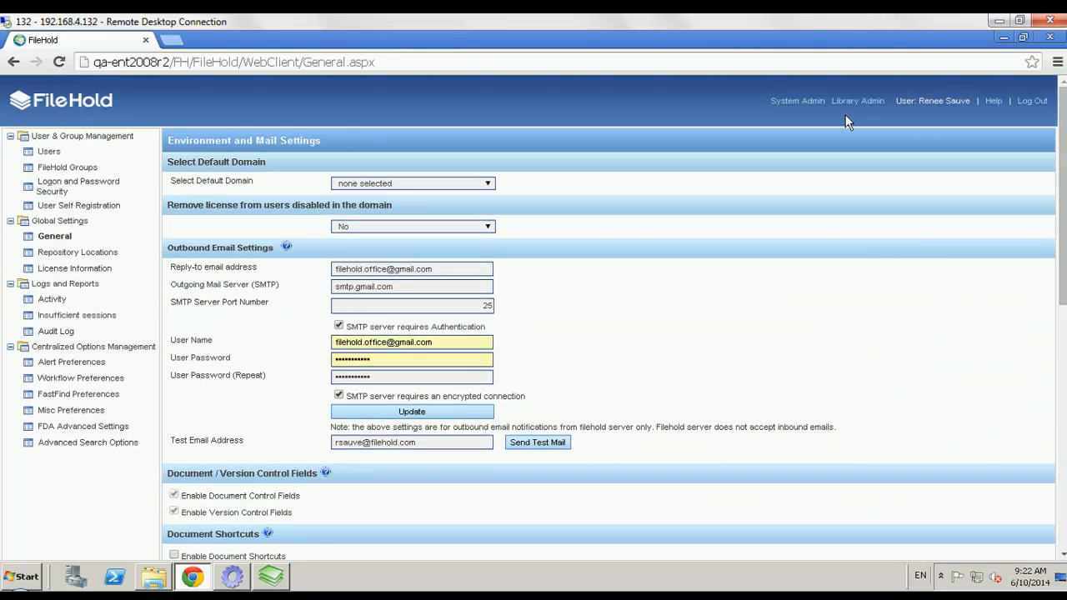
Step: Show the Library Admin events list containing Passport Expiry date and Visa expiry
click(858, 101)
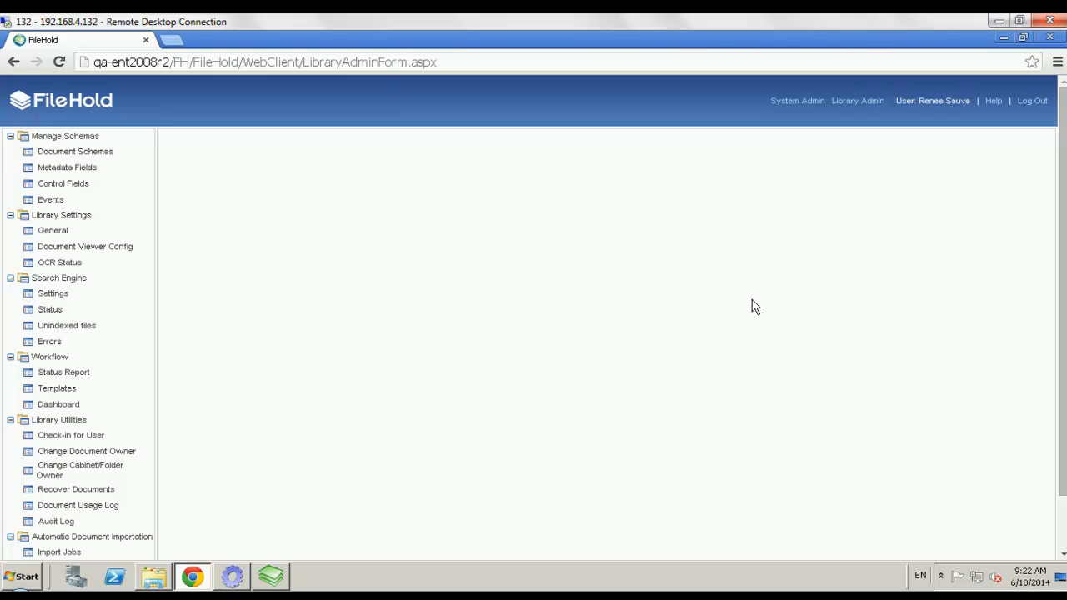
mouse_move(182, 252)
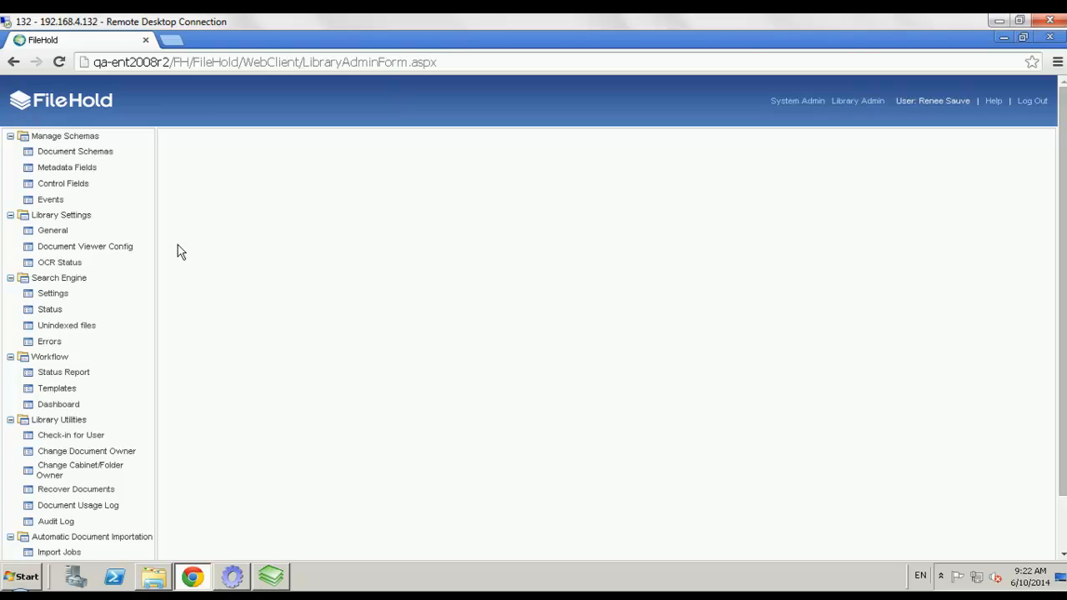
click(50, 200)
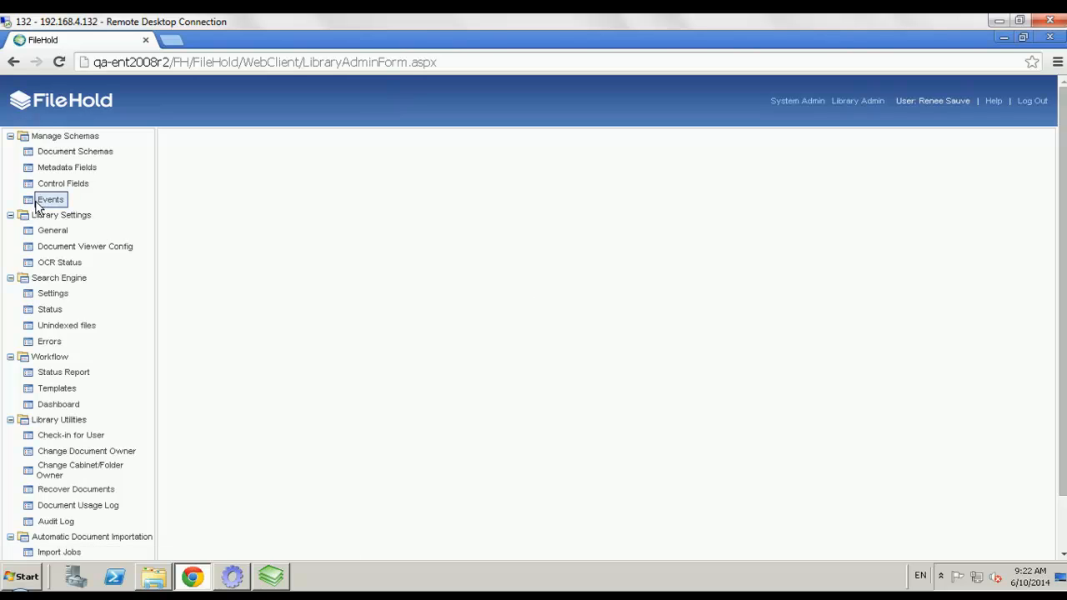
click(50, 199)
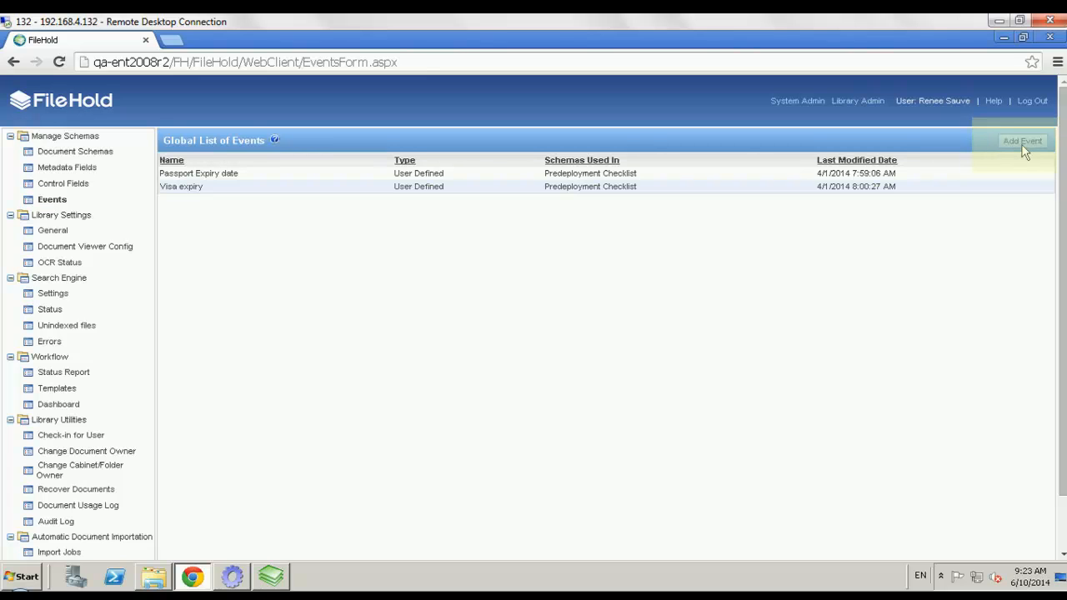
Step: Add an event named 'Bank statements - delete after 4 years'
click(1022, 140)
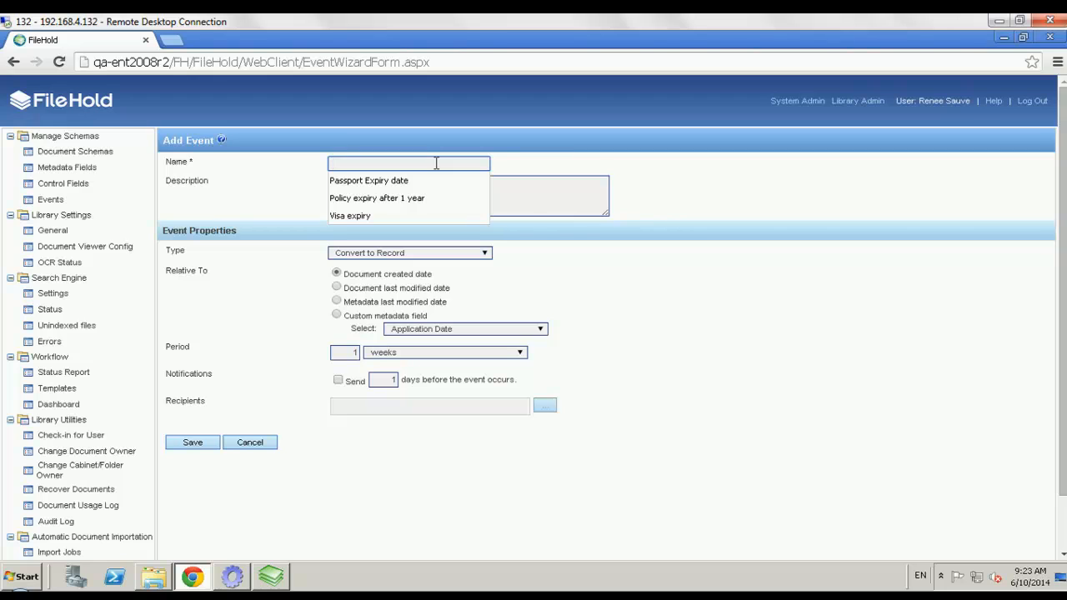
text(Bank statement)
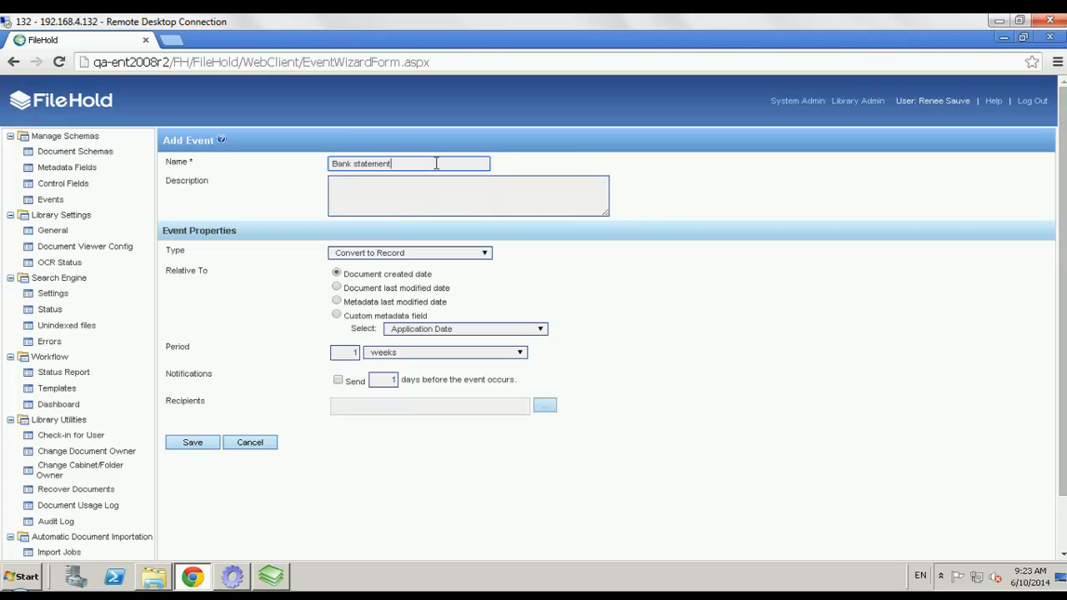
text(s - delete after)
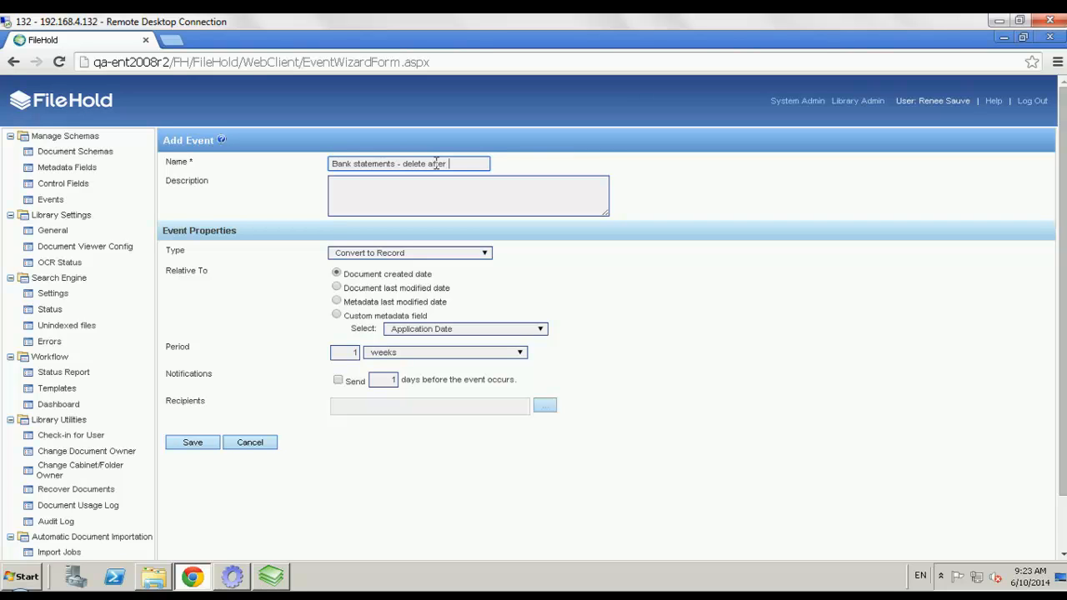
text(4 years)
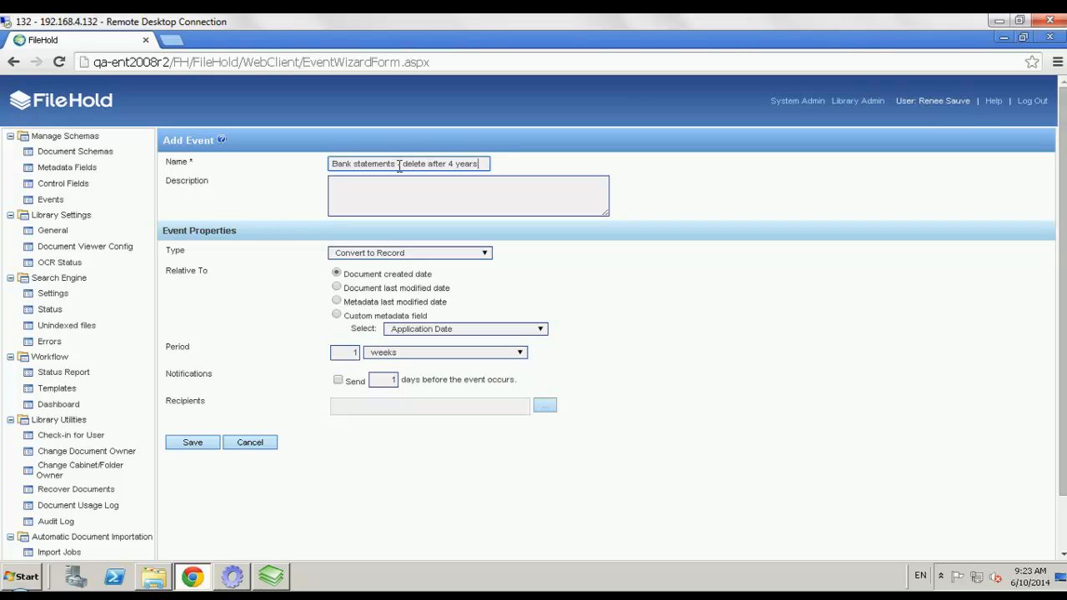
text(-)
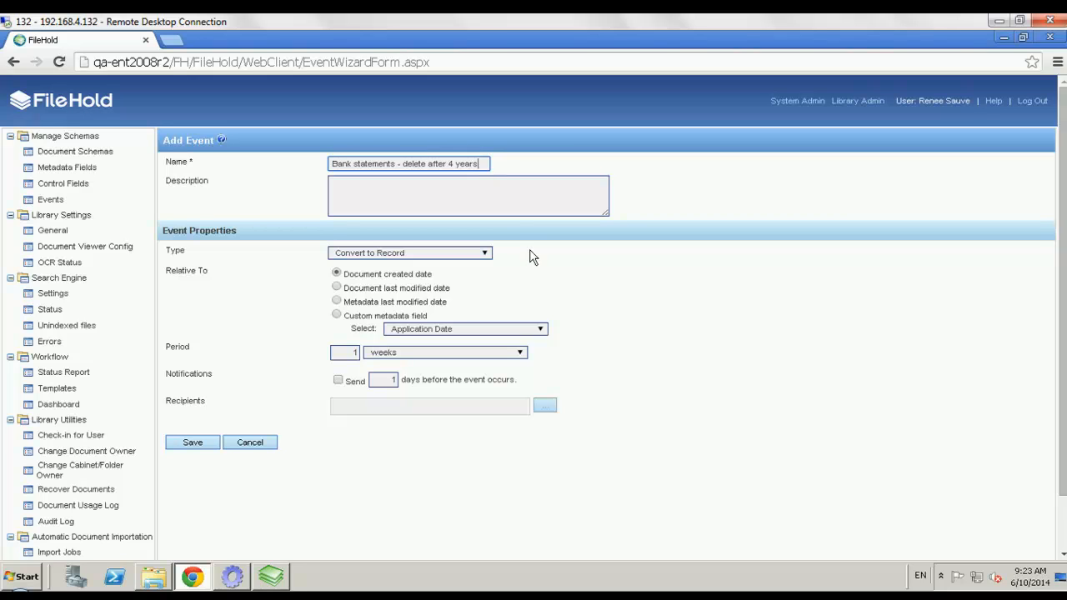
mouse_move(486, 257)
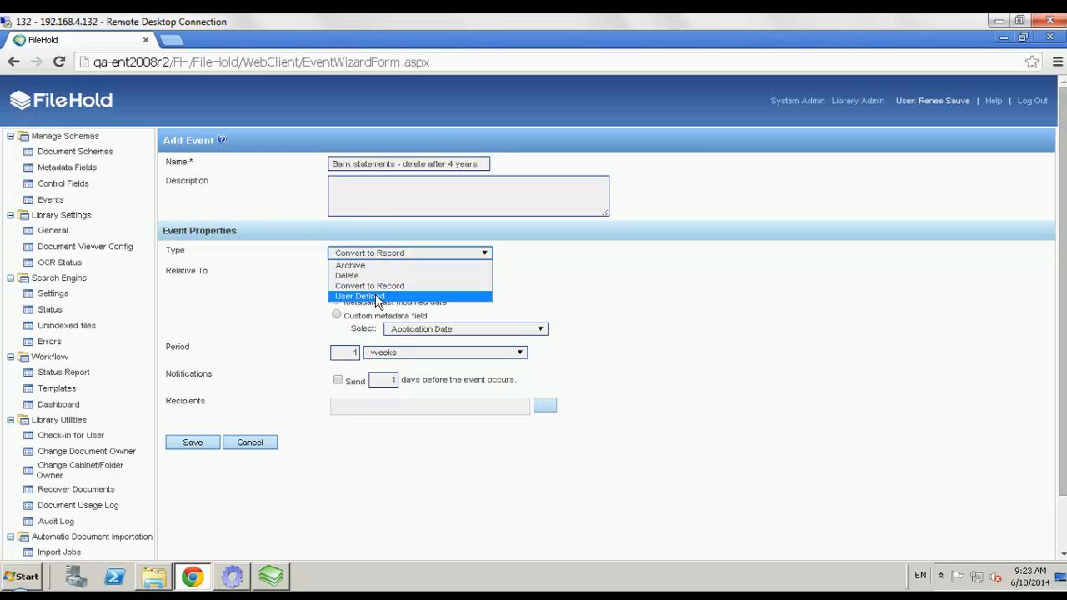
Step: Set the event type to Delete with a 4-year period from creation date
click(347, 275)
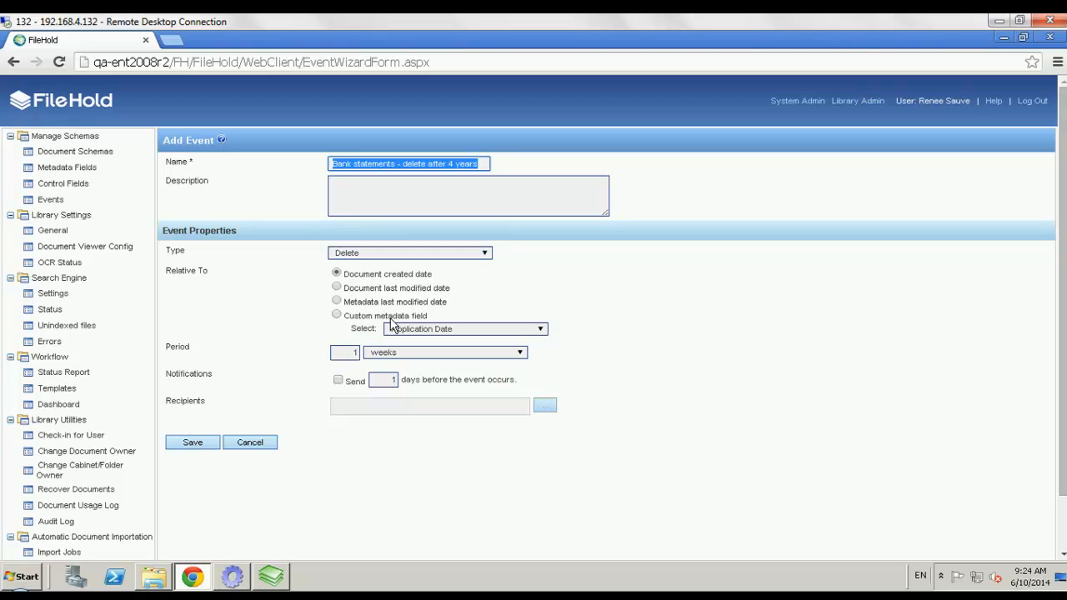
mouse_move(428, 338)
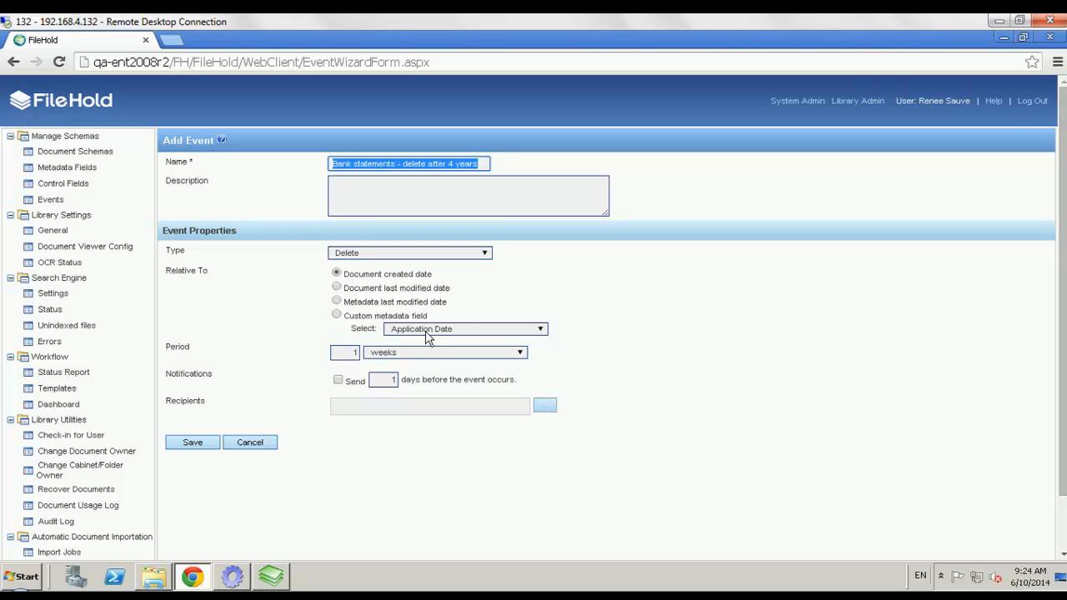
mouse_move(382, 297)
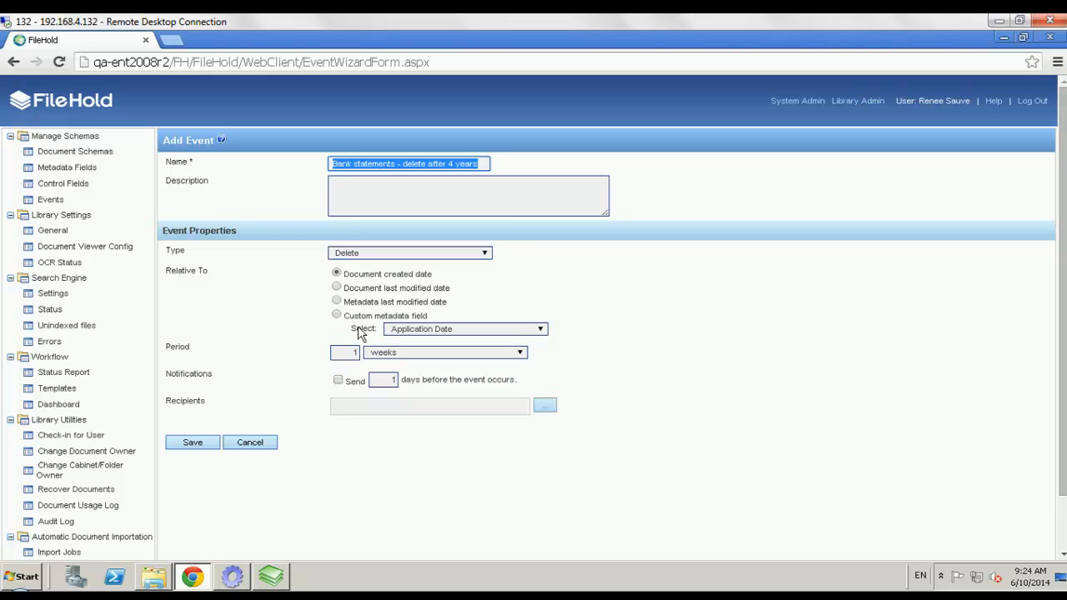
click(345, 352)
text(4)
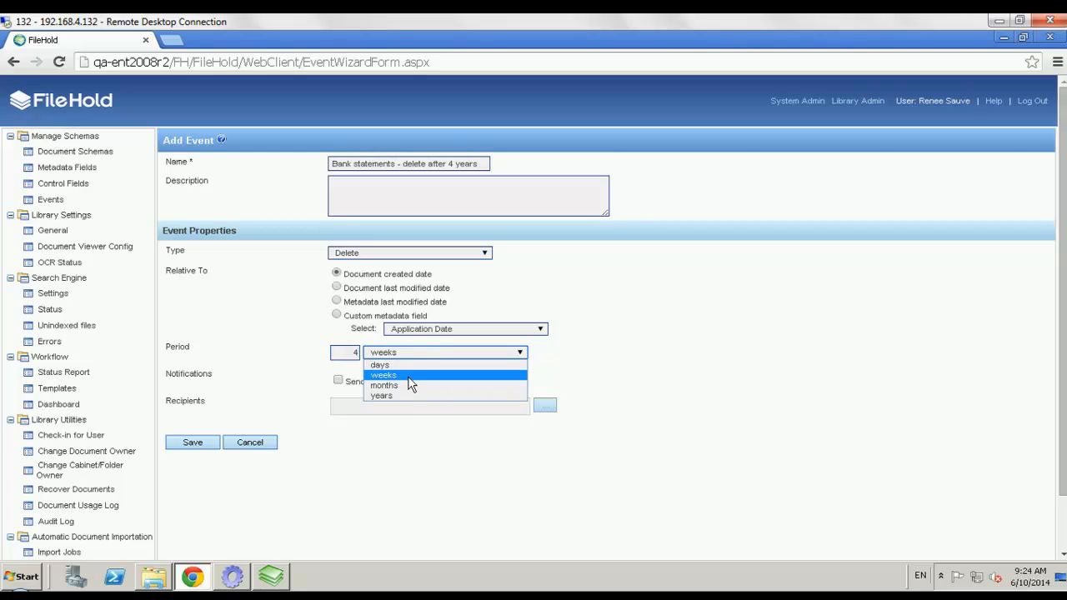
click(381, 395)
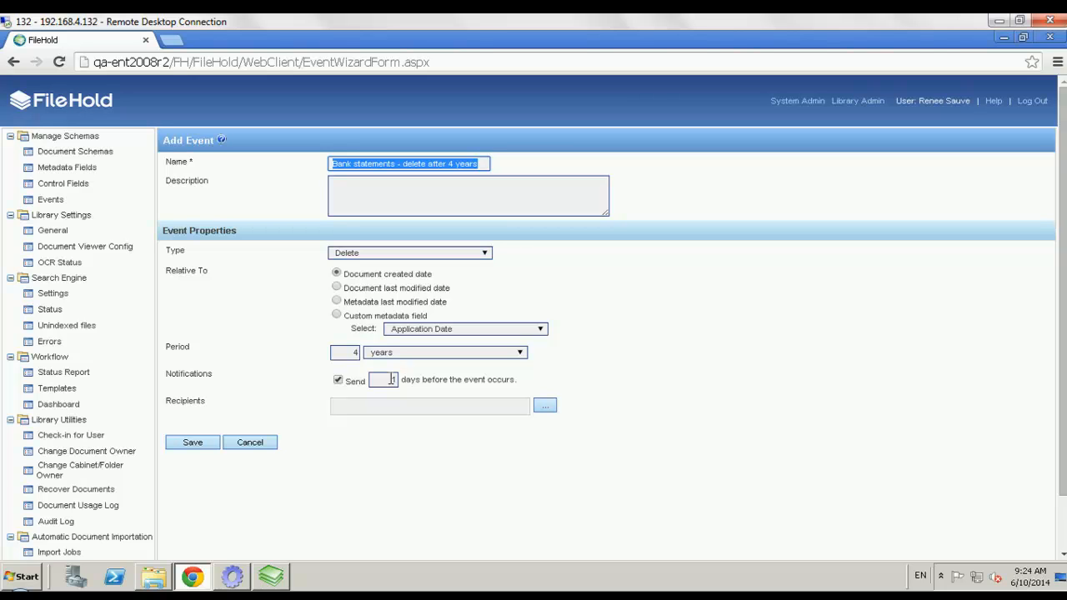
Step: Add the System Administrators group as notification recipients and save the selection
click(545, 406)
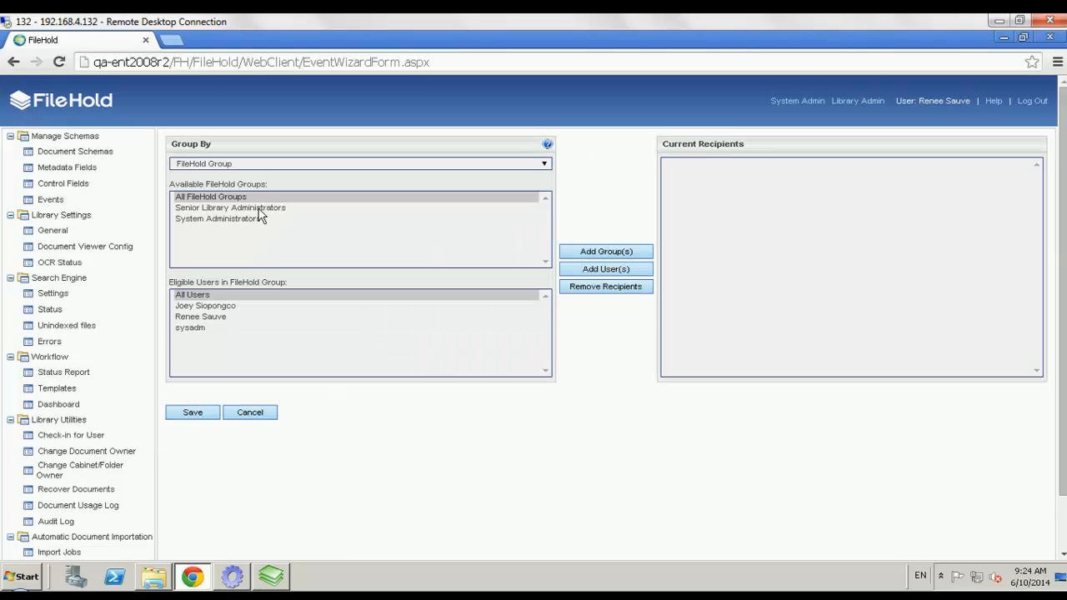
click(230, 207)
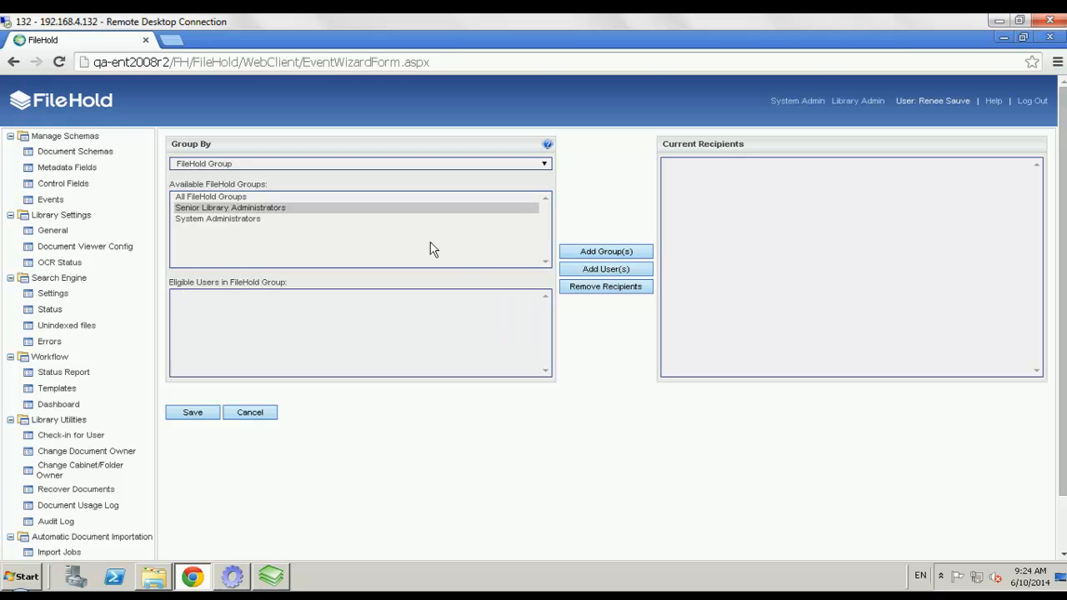
click(606, 251)
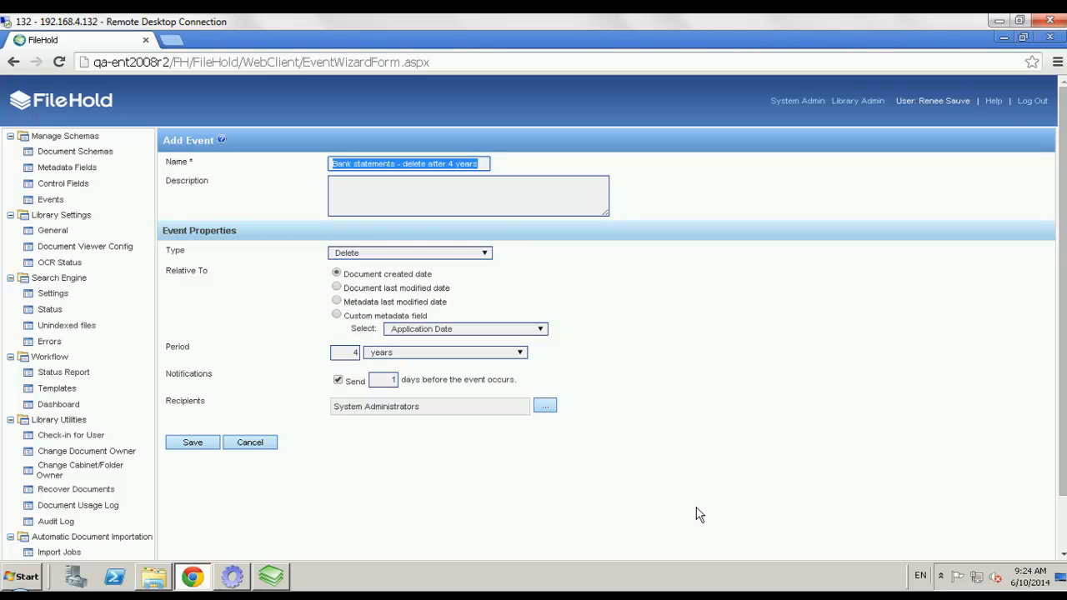
mouse_move(302, 470)
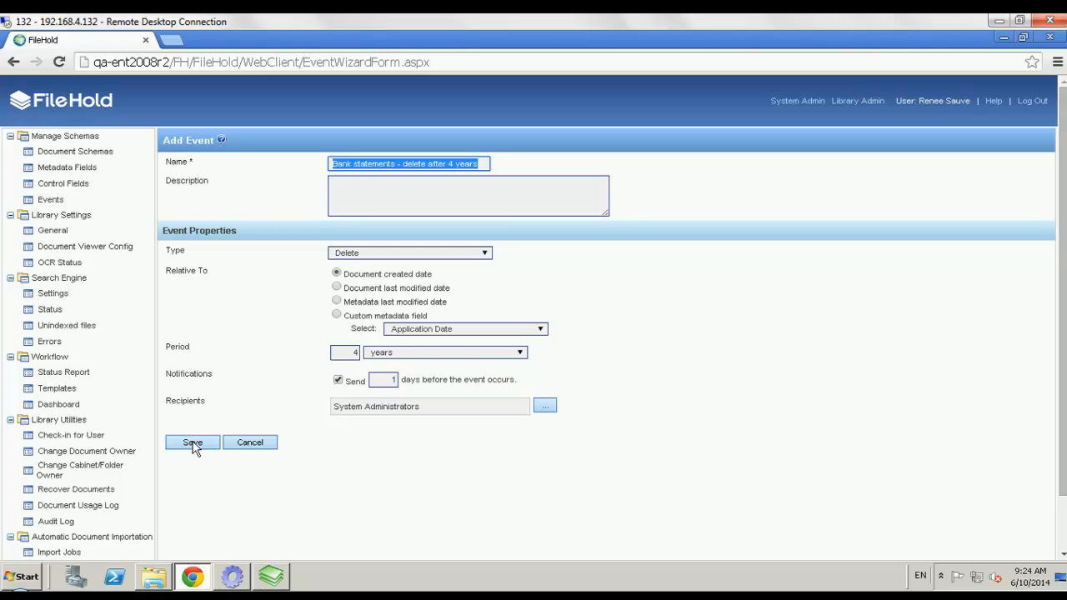
Step: Save the bank statements delete event and return to the events list
click(192, 443)
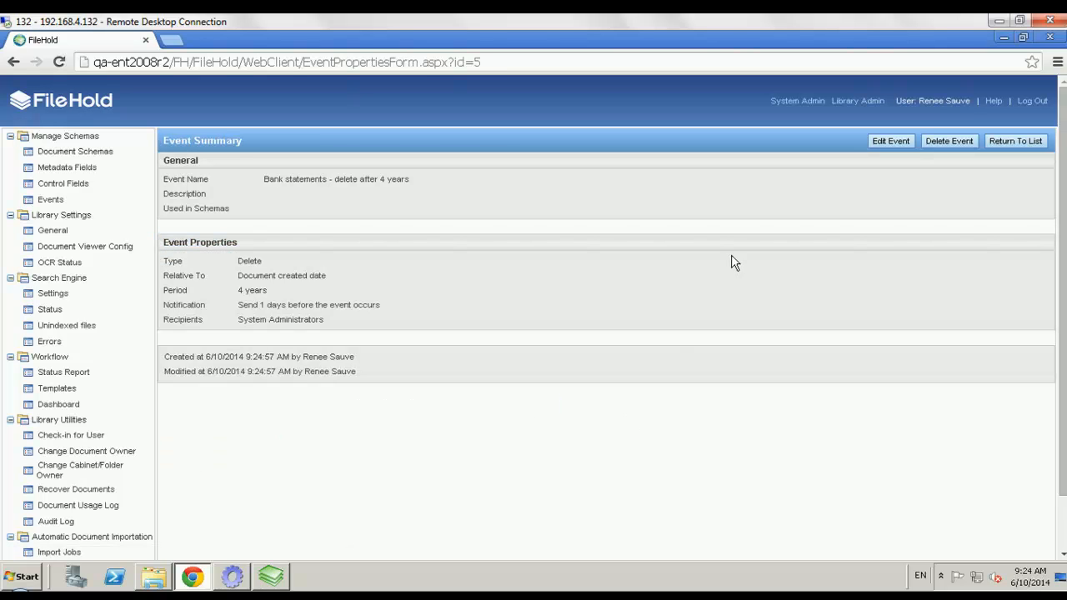
click(1015, 140)
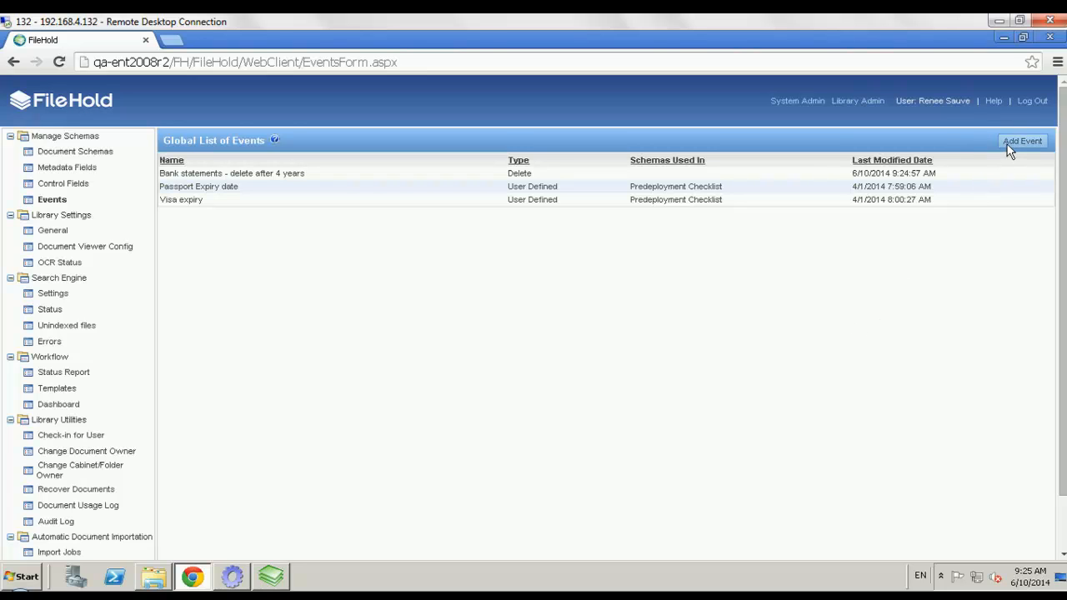
Step: Add a new event named 'Policy - expire after 1 year'
click(1023, 141)
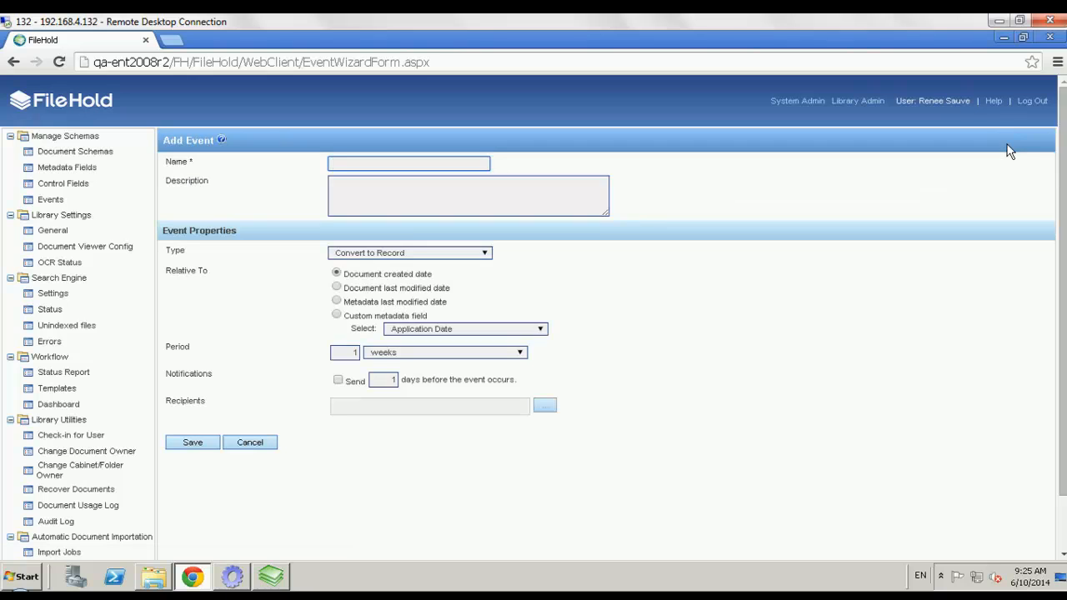
mouse_move(403, 162)
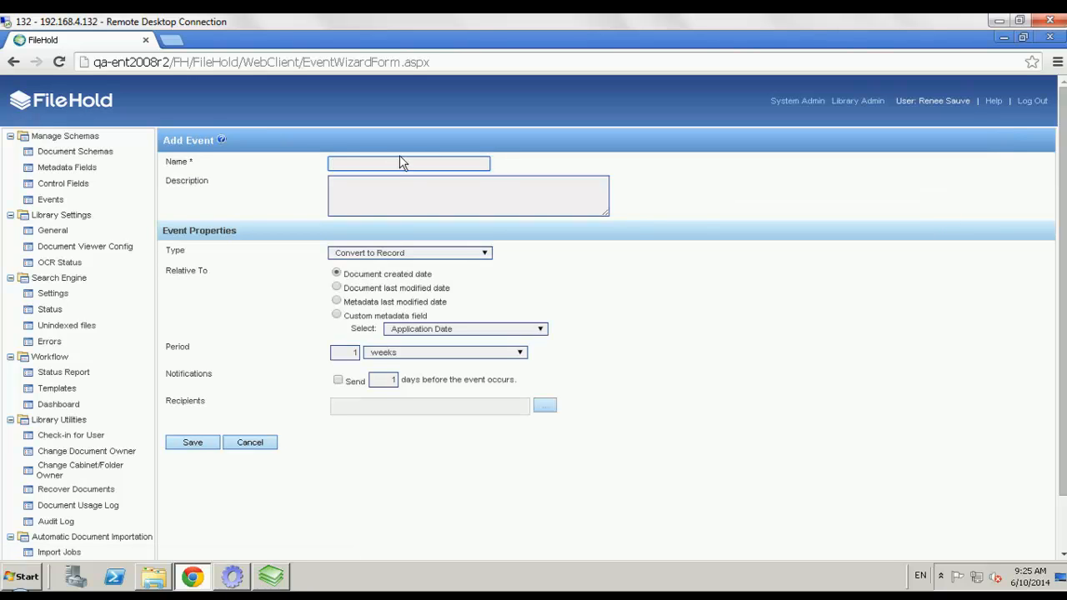
click(408, 163)
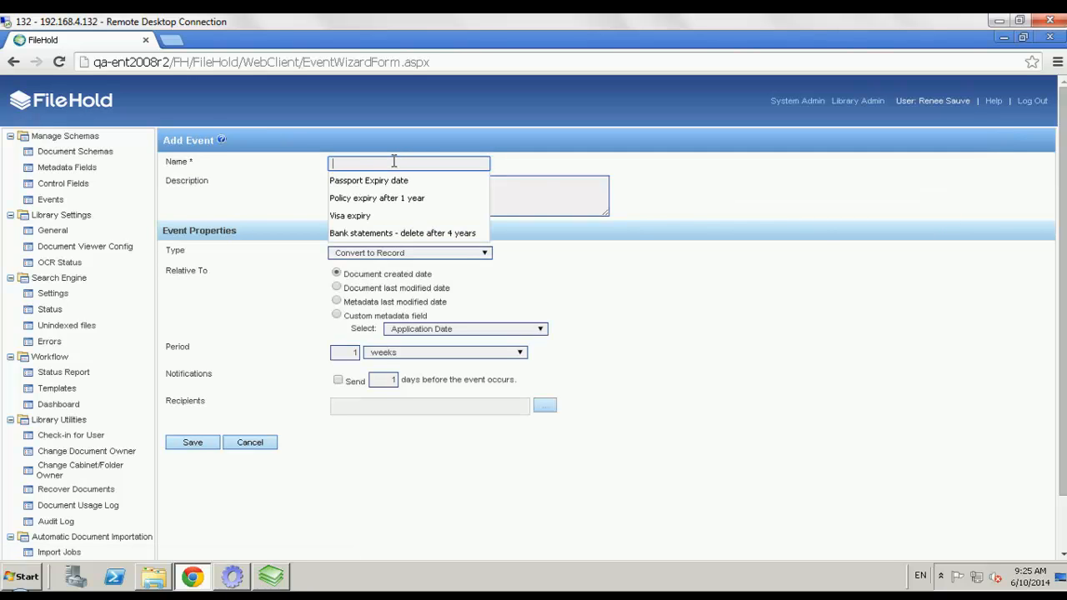
text(Pollic)
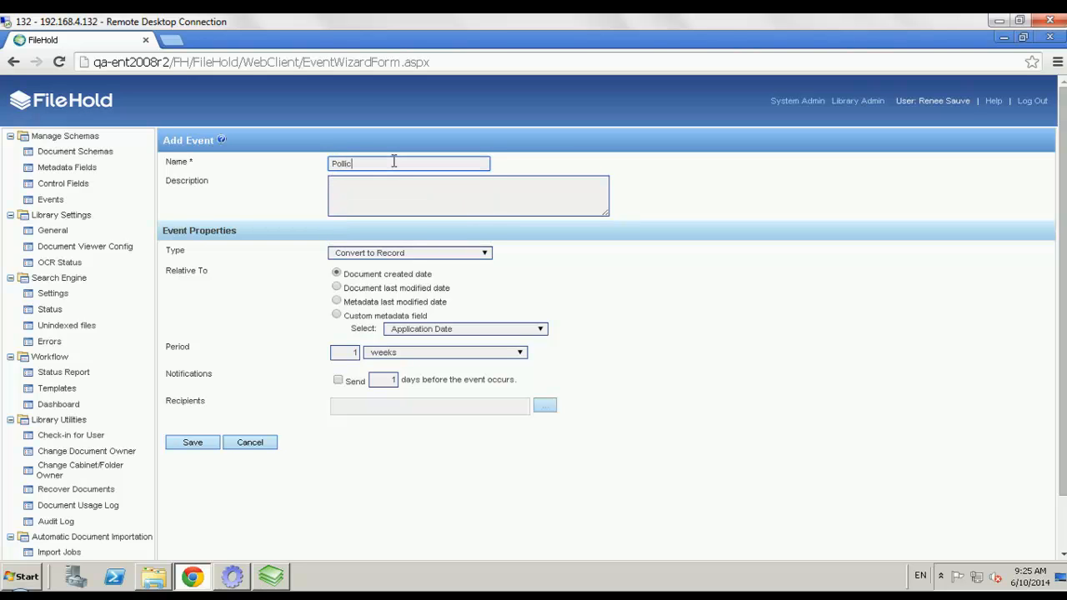
text(Policy - expire after)
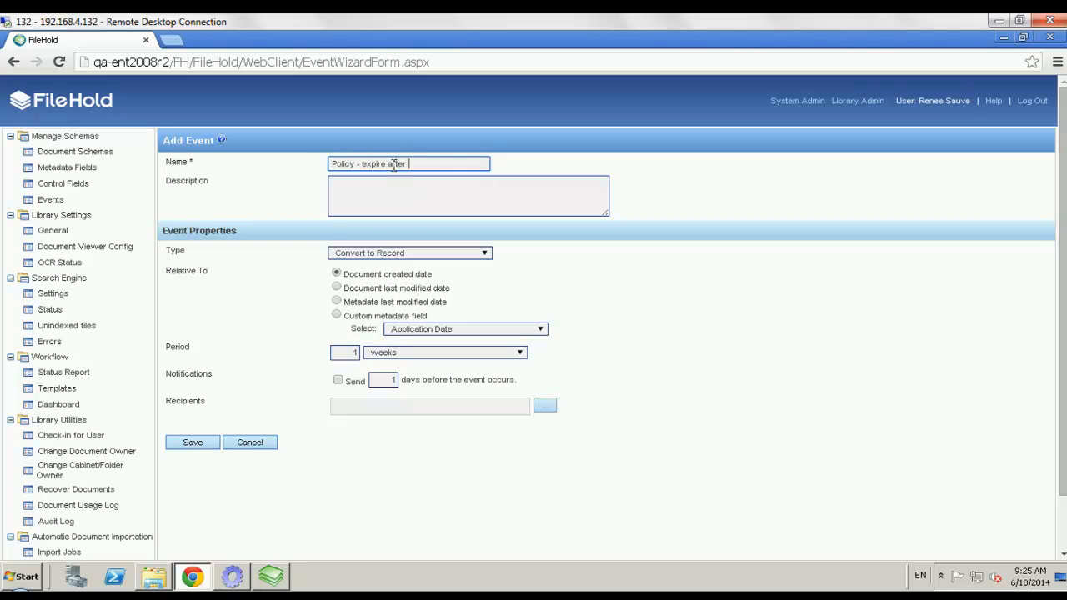
text(1 year)
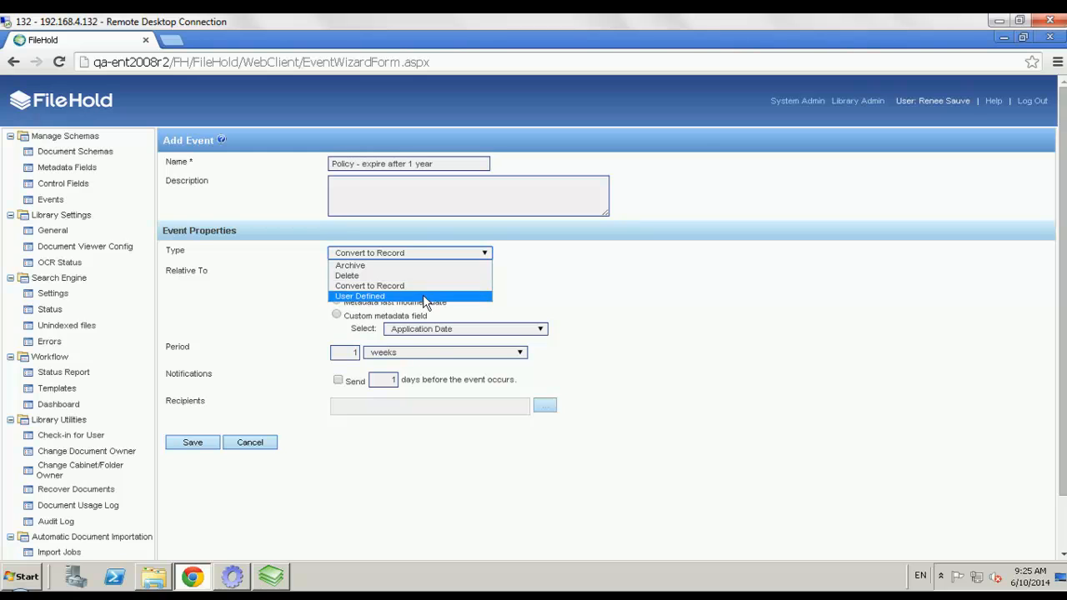
Step: Make it User Defined, timed from the Expiration Date custom metadata field
click(359, 296)
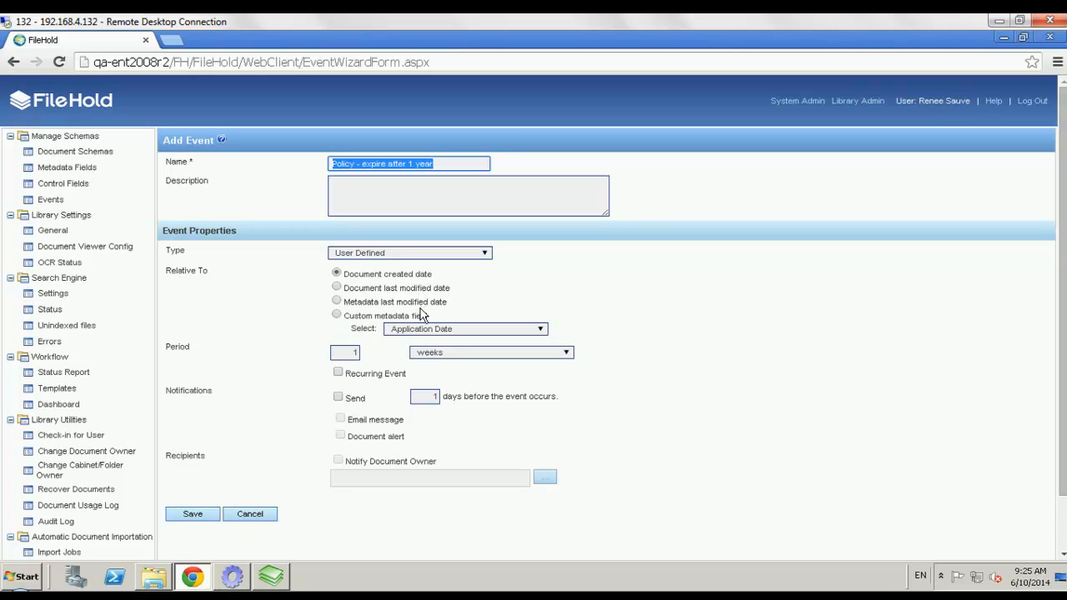
mouse_move(421, 319)
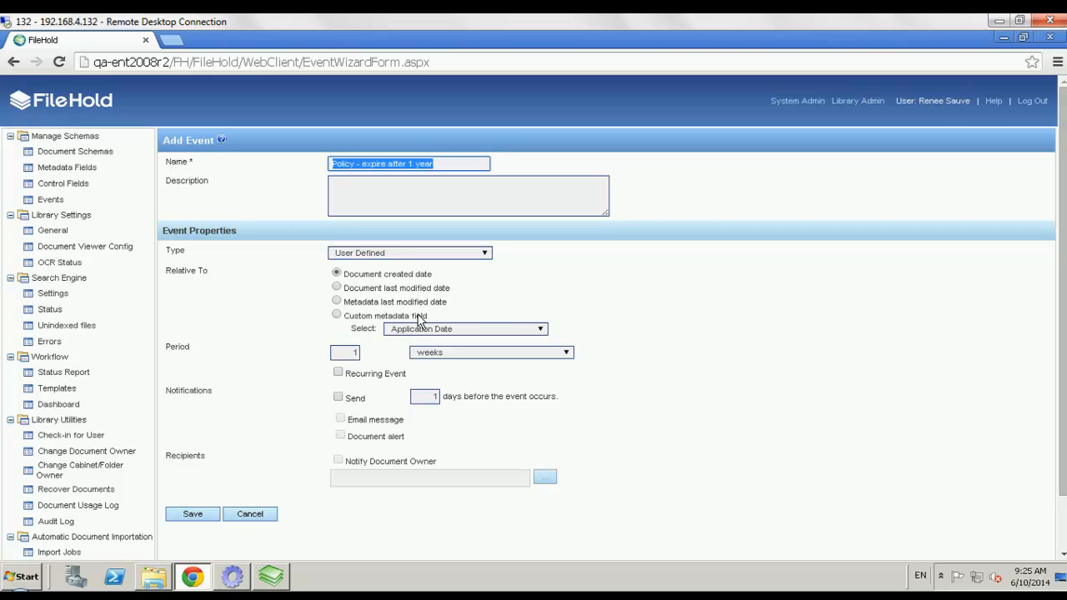
click(337, 314)
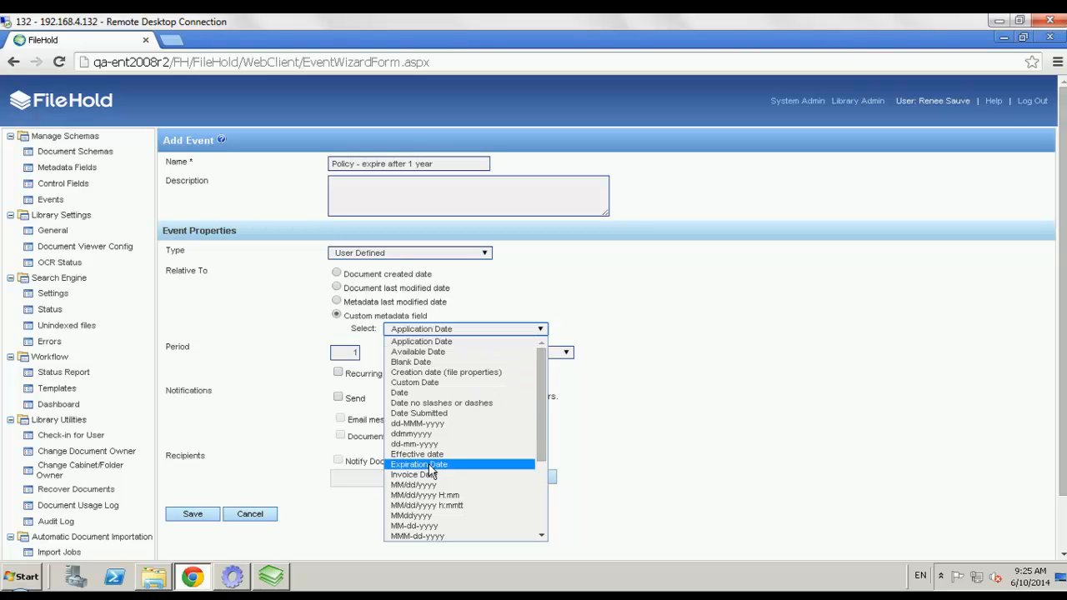
click(419, 465)
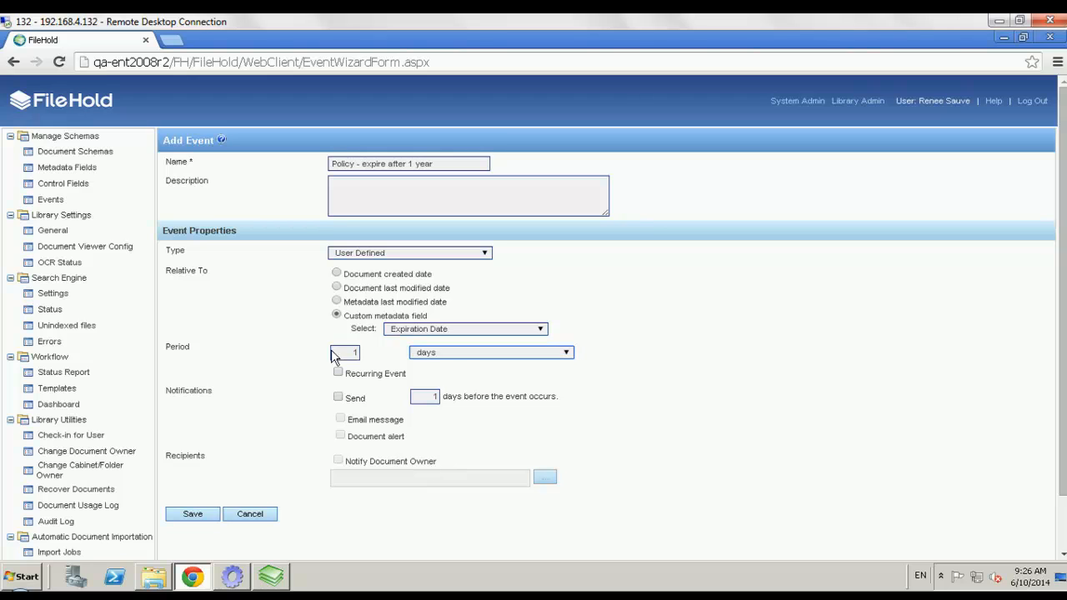
Step: Set the period unit to years and make the event recurring
click(344, 352)
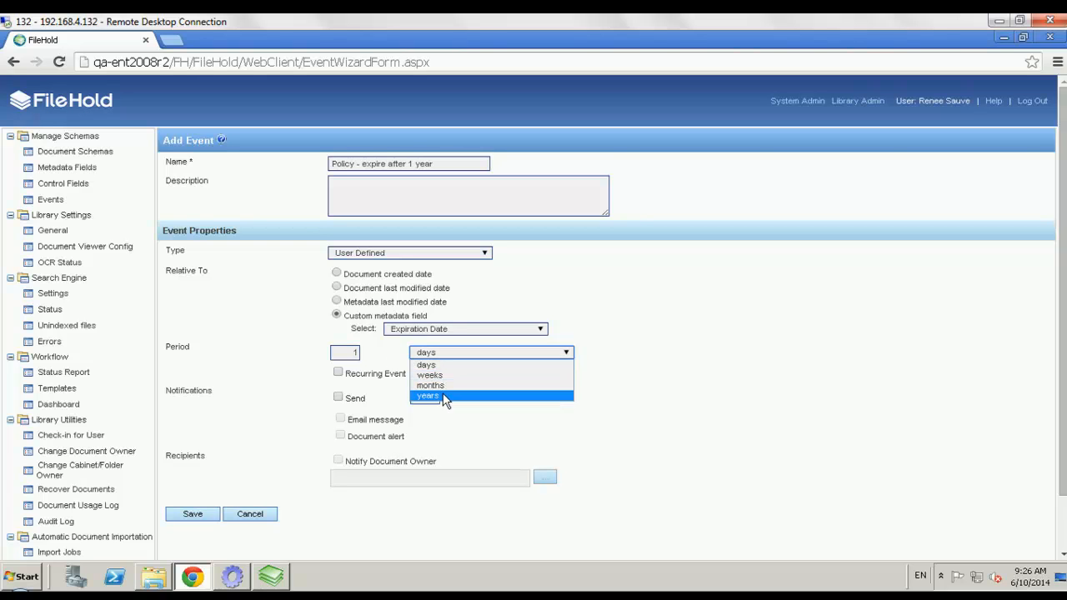
click(427, 395)
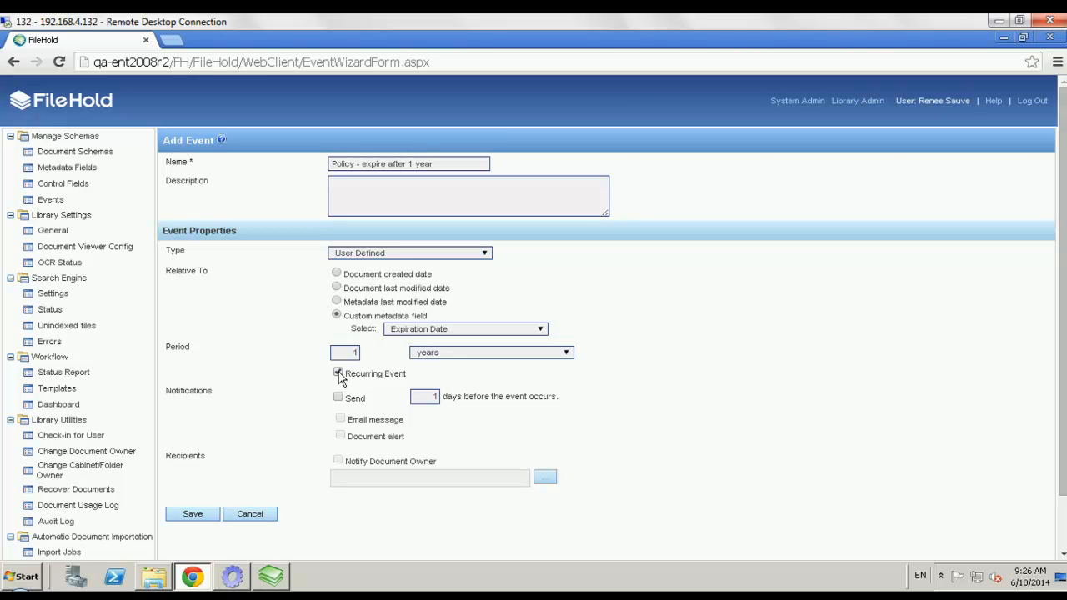
click(338, 373)
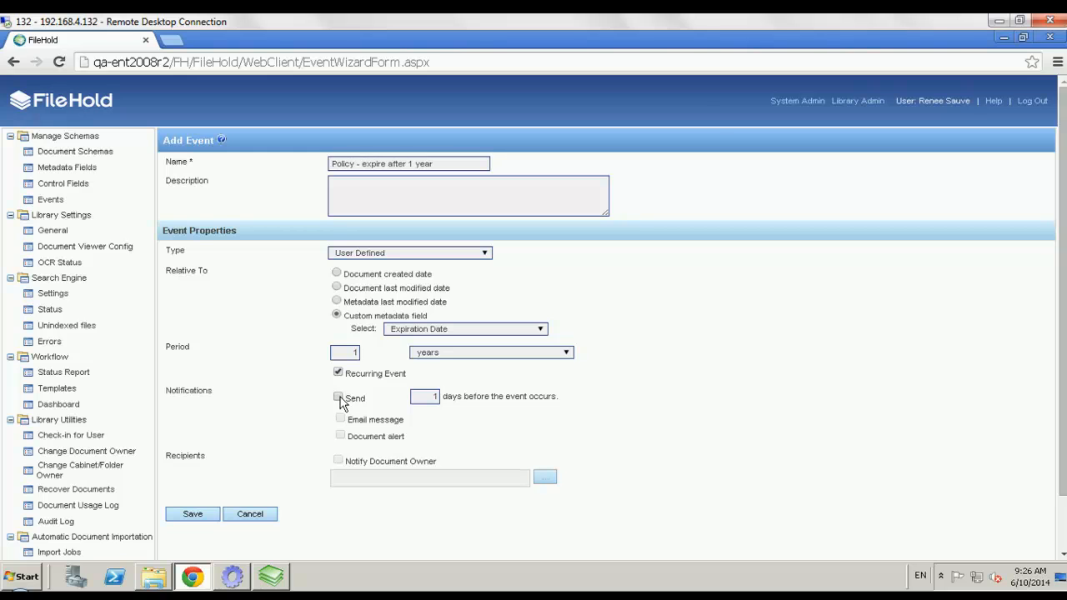
Step: Send email and document alert notifications to the document owner 30 days ahead
click(338, 397)
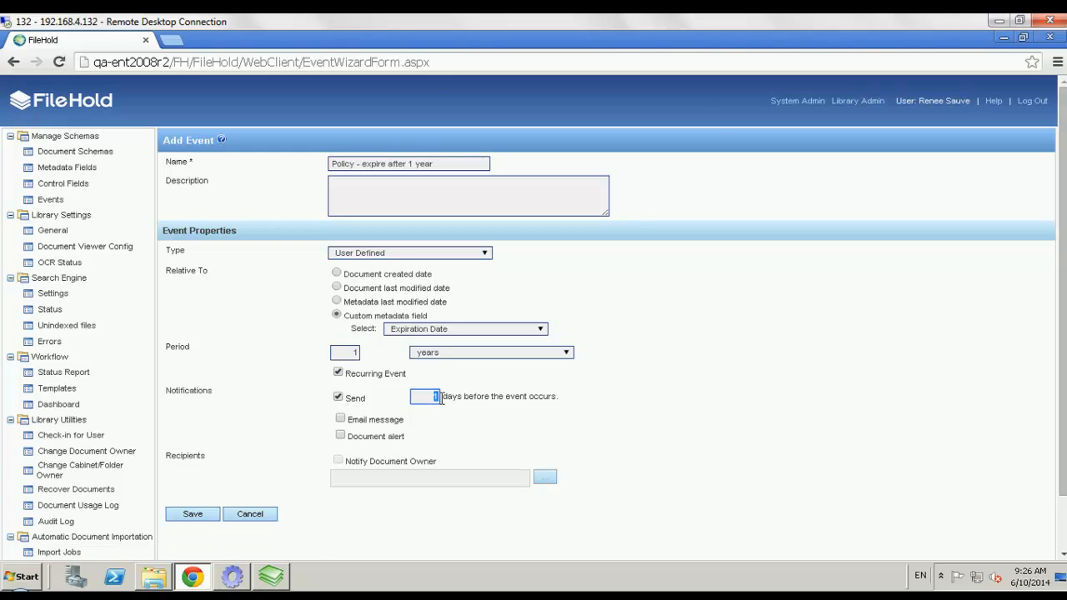
text(30)
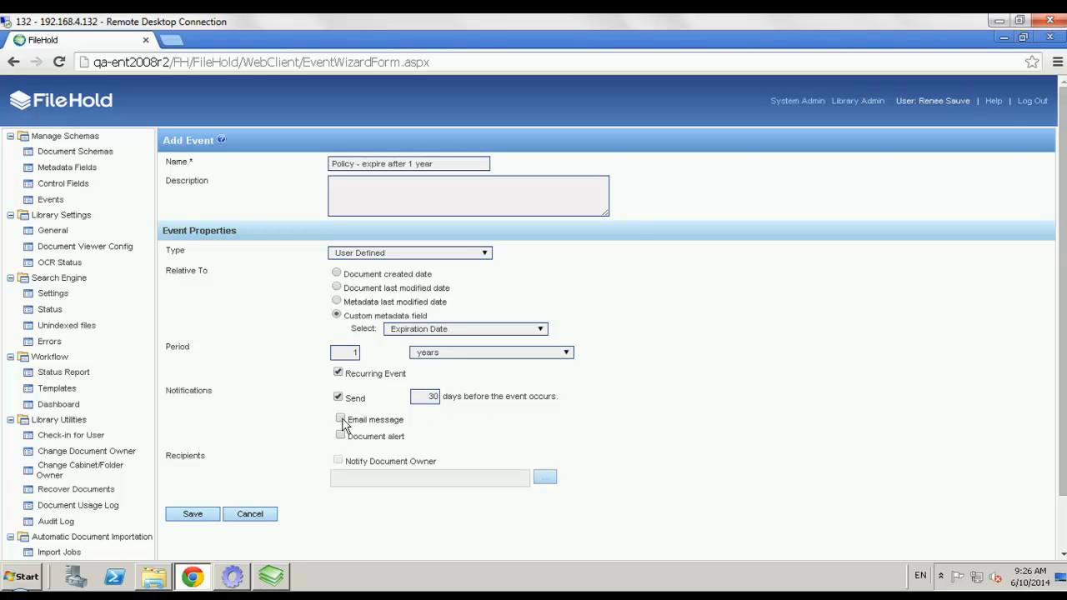
click(339, 418)
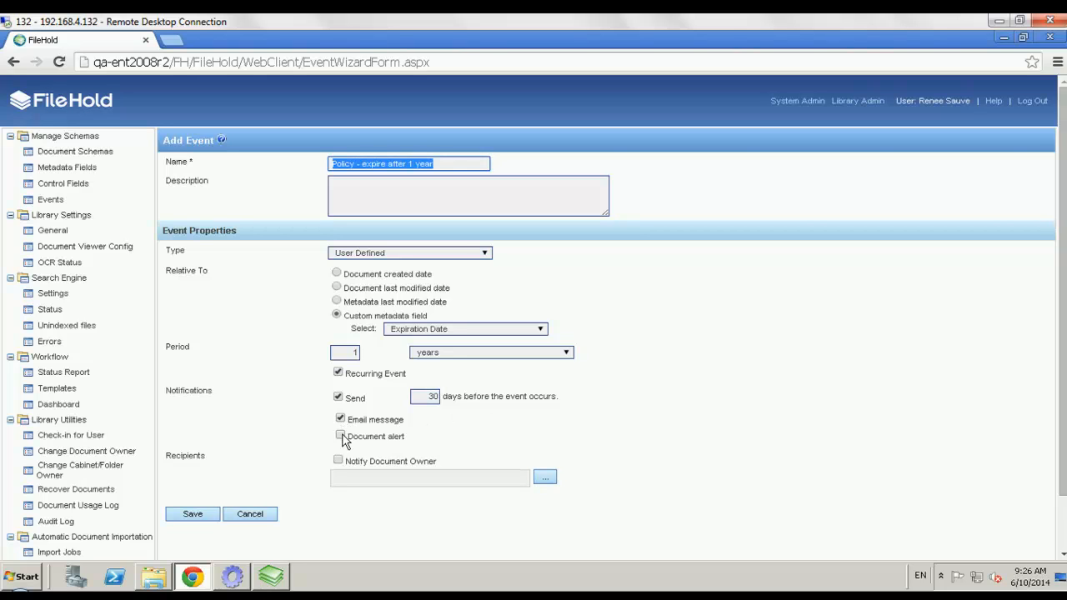
click(340, 436)
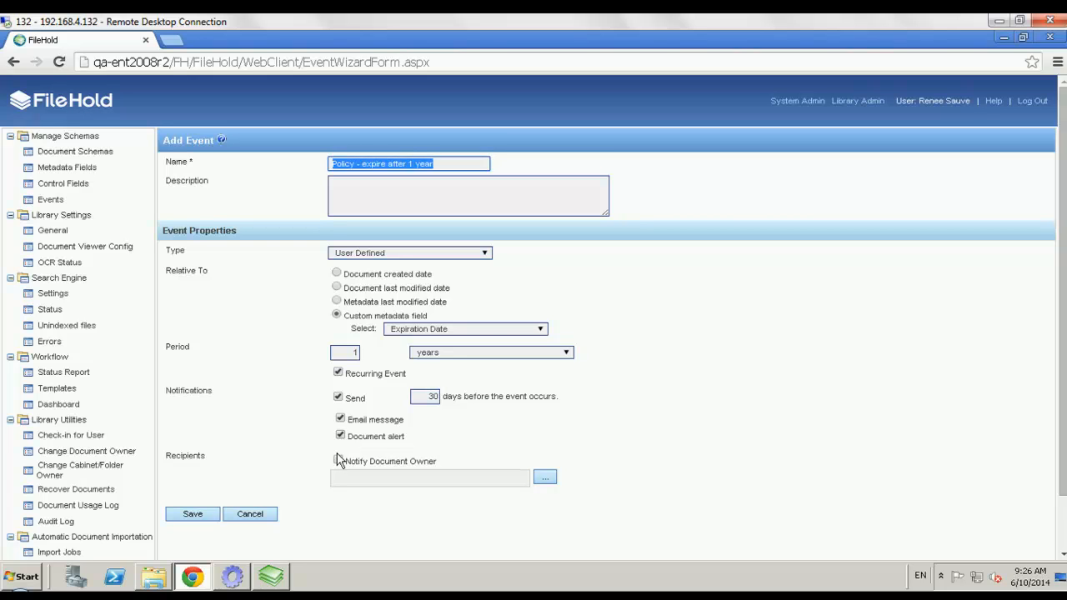
click(338, 461)
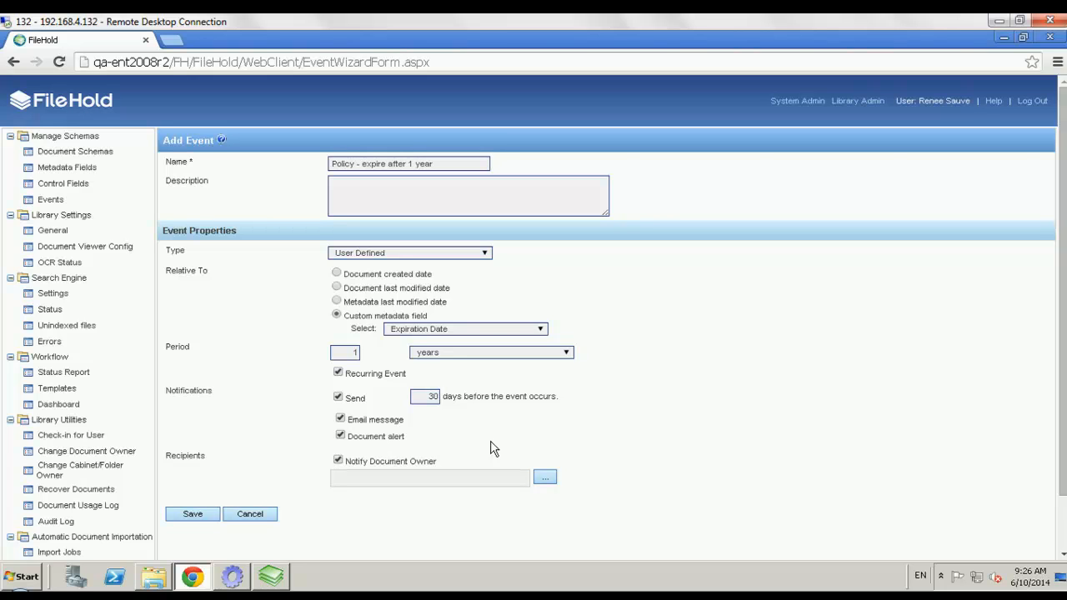
Step: Add Senior Library Administrators to the policy event recipients and save the selection
click(544, 477)
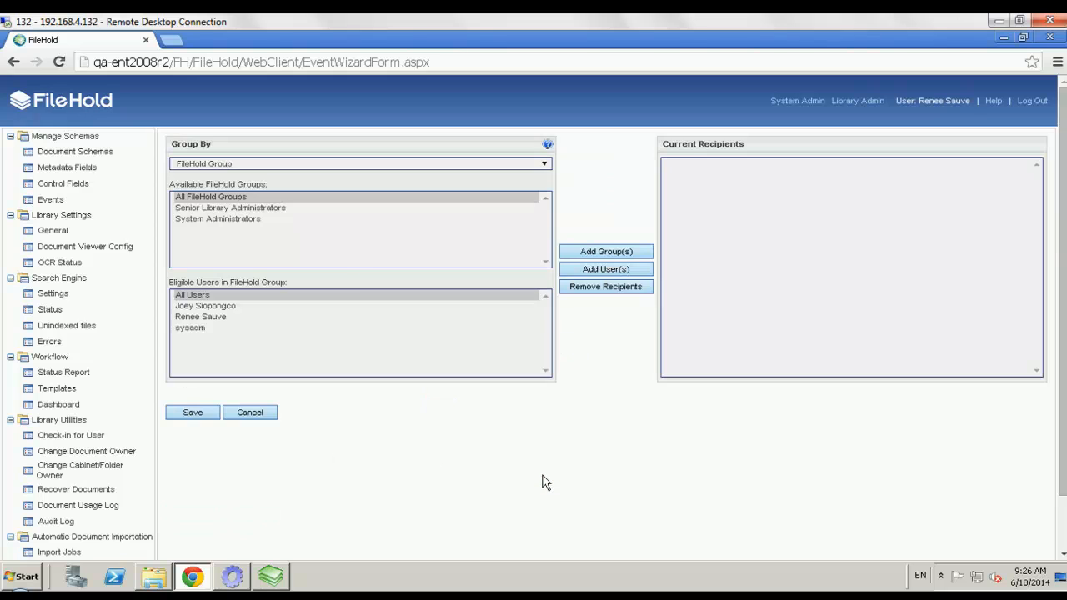
click(230, 208)
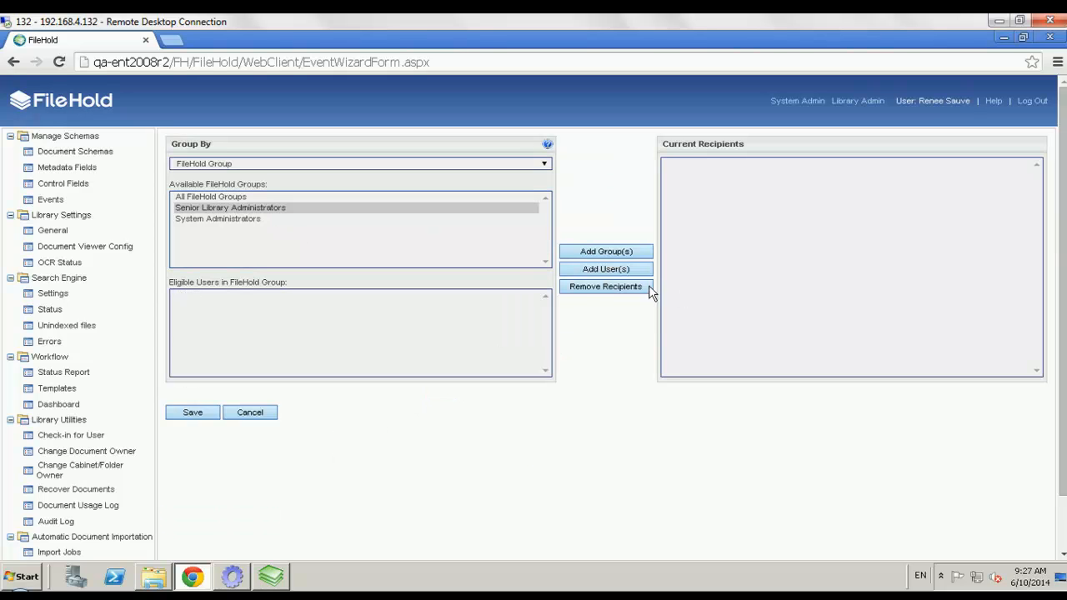
mouse_move(244, 221)
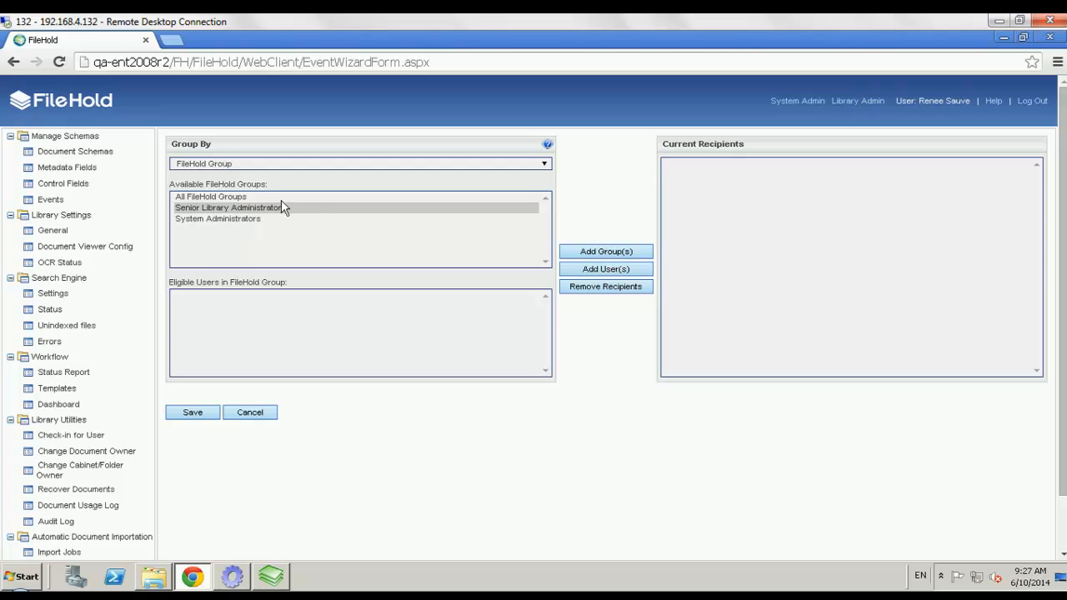
click(606, 251)
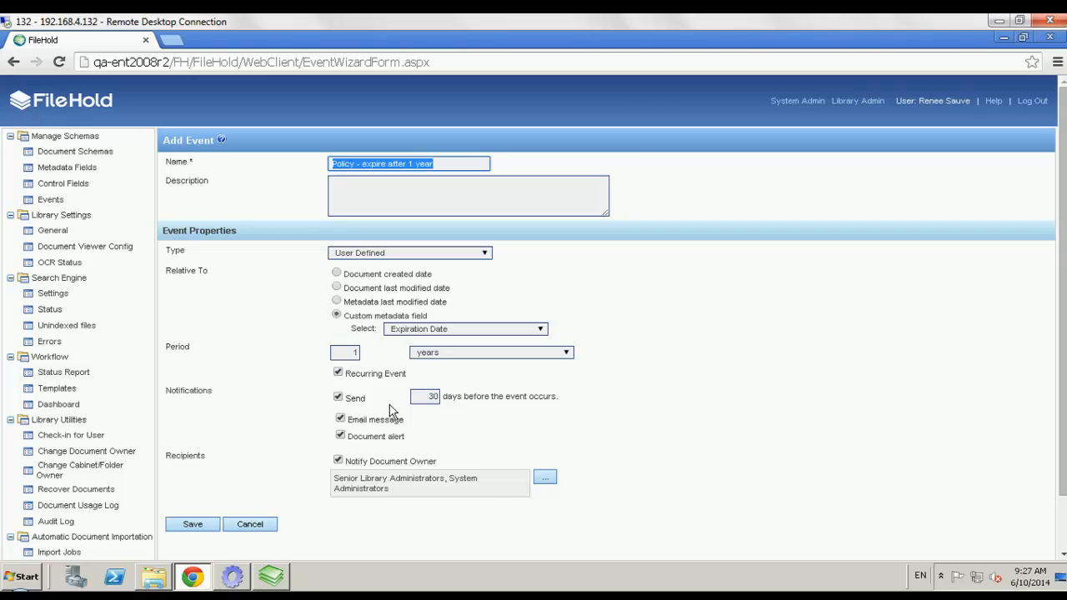
mouse_move(724, 402)
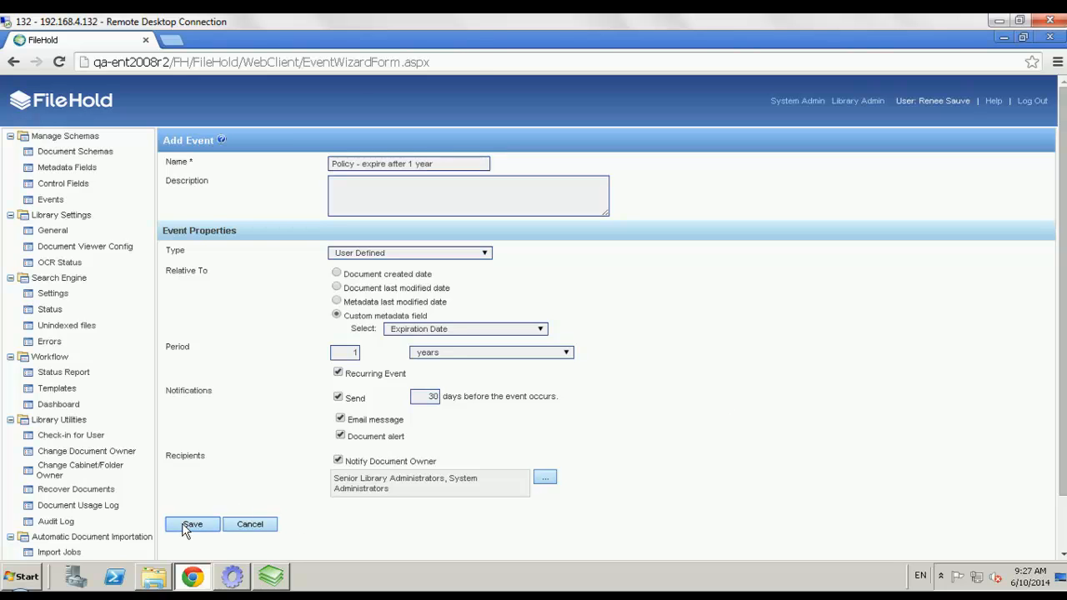
Step: Save the policy expiry event and return to the events list
click(192, 525)
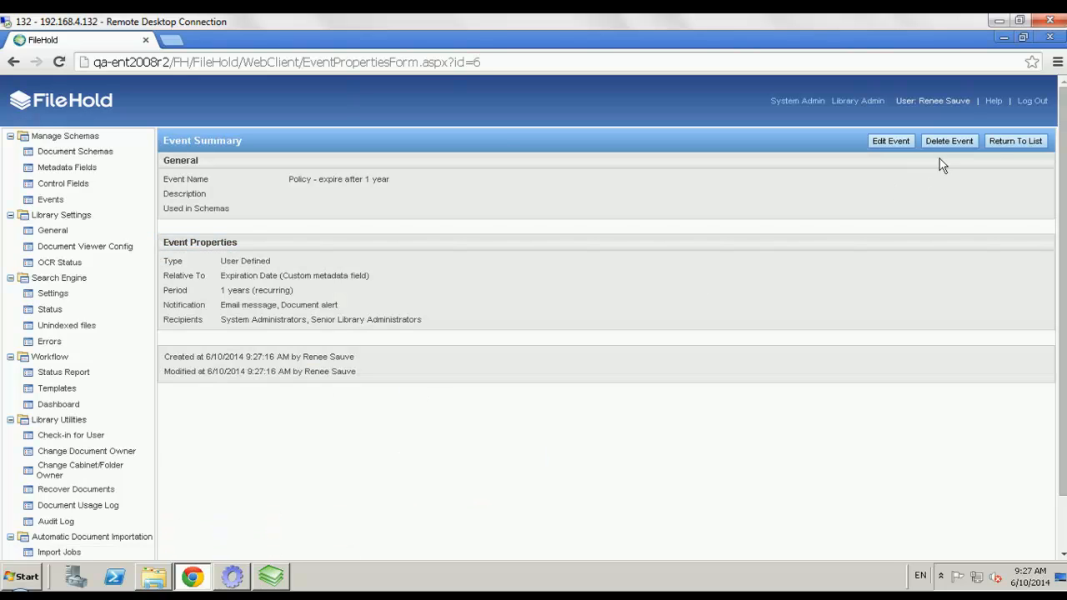
click(1015, 140)
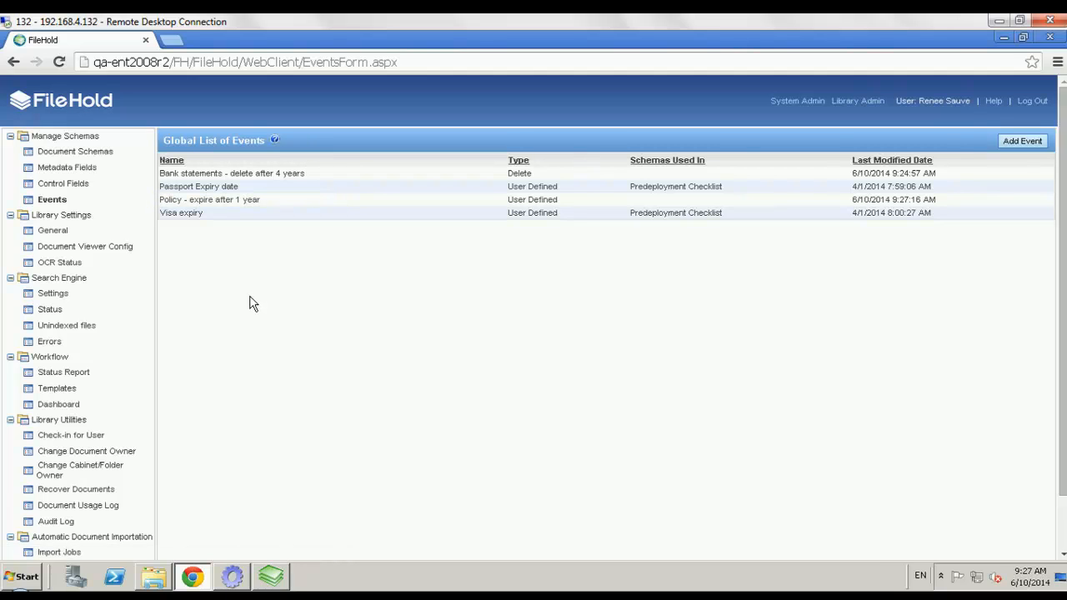
mouse_move(75, 151)
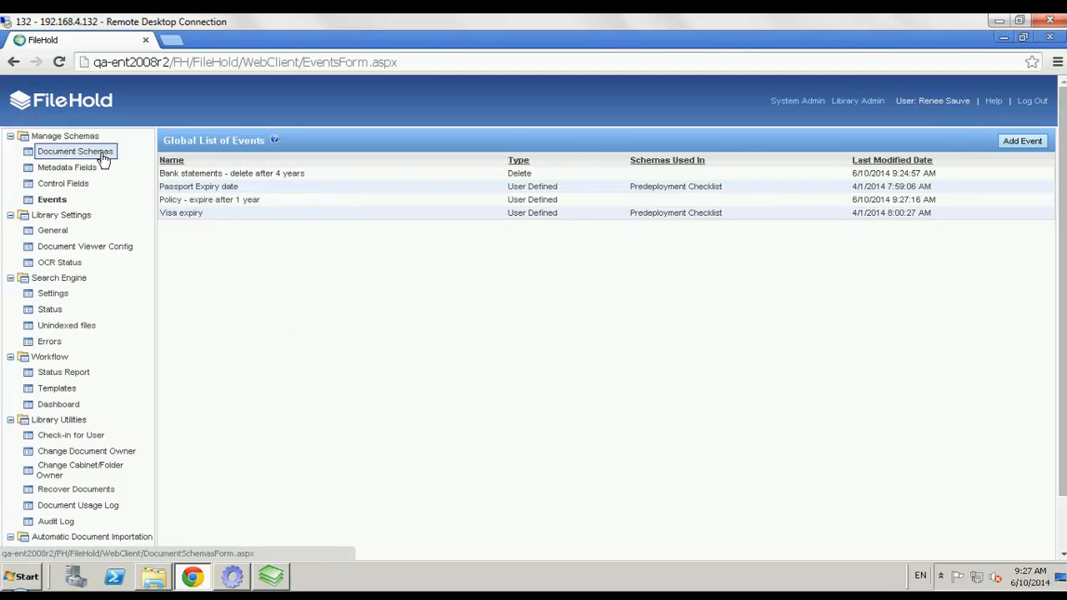
Step: Open the Bank Statement schema from the document schemas filtered by letter B
click(75, 151)
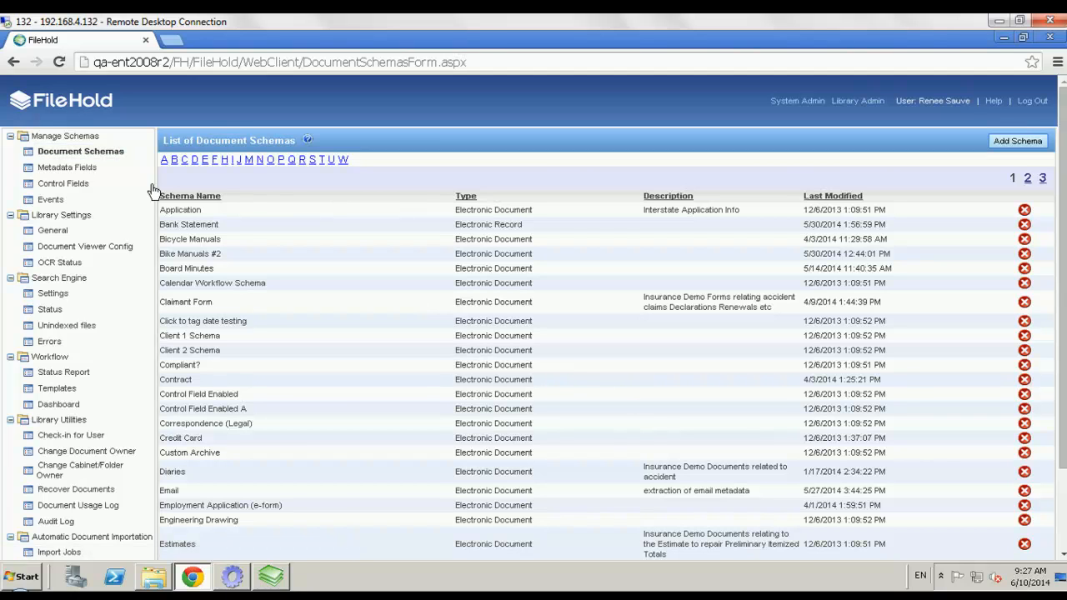
click(173, 160)
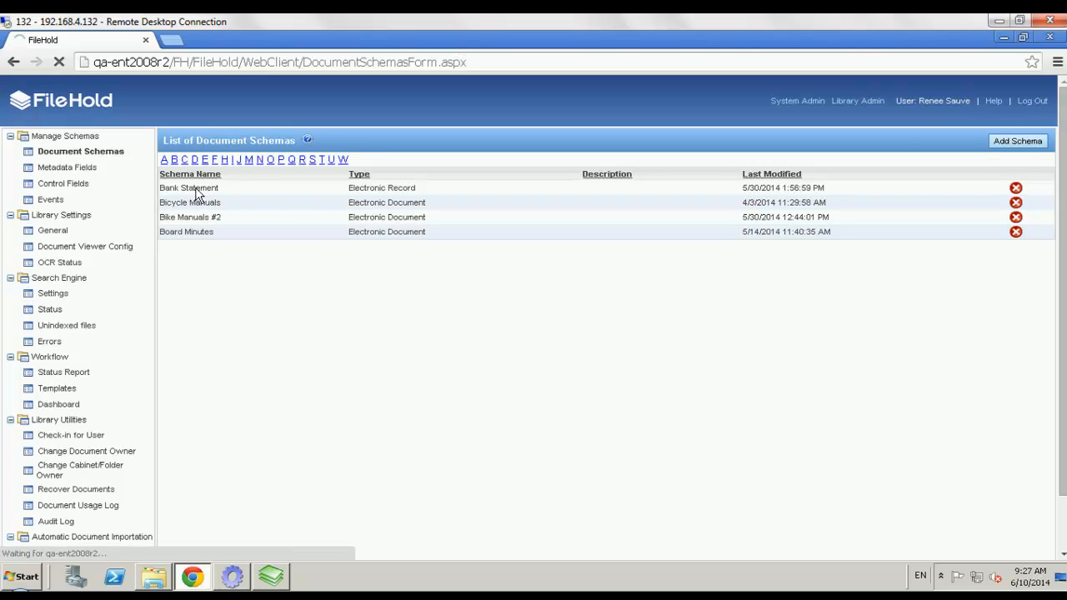
click(188, 188)
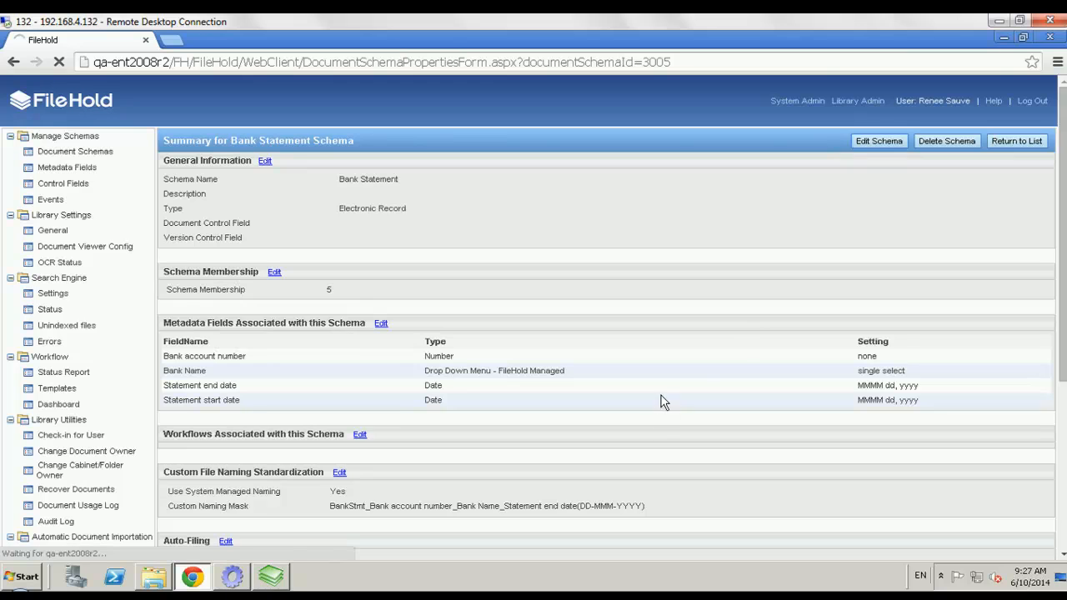
Step: Set the schema's Delete schedule to 'Bank statements - delete after 4 years' and save
click(879, 140)
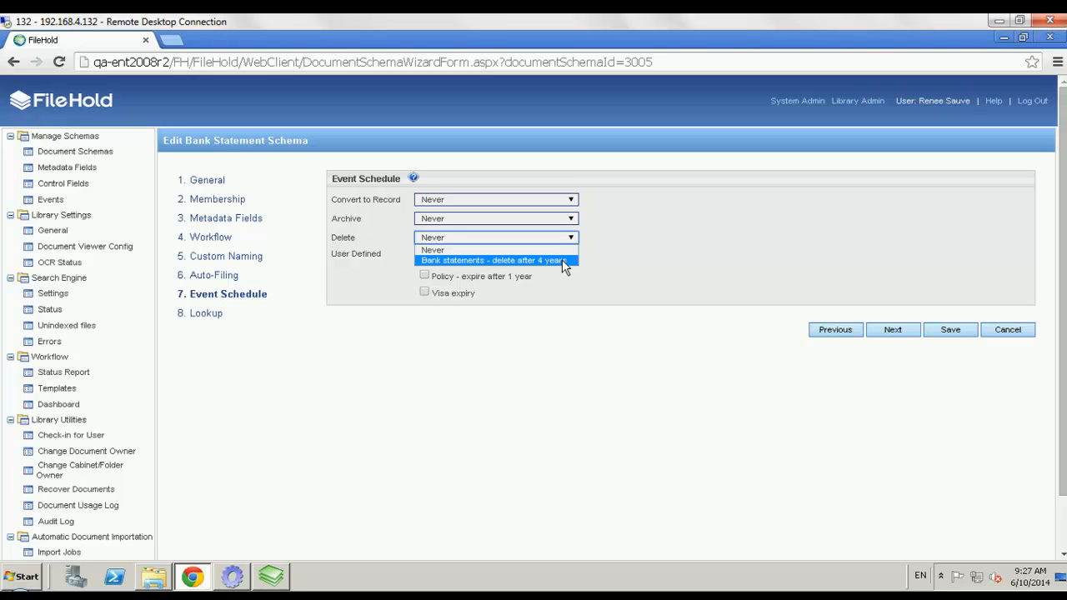
click(493, 260)
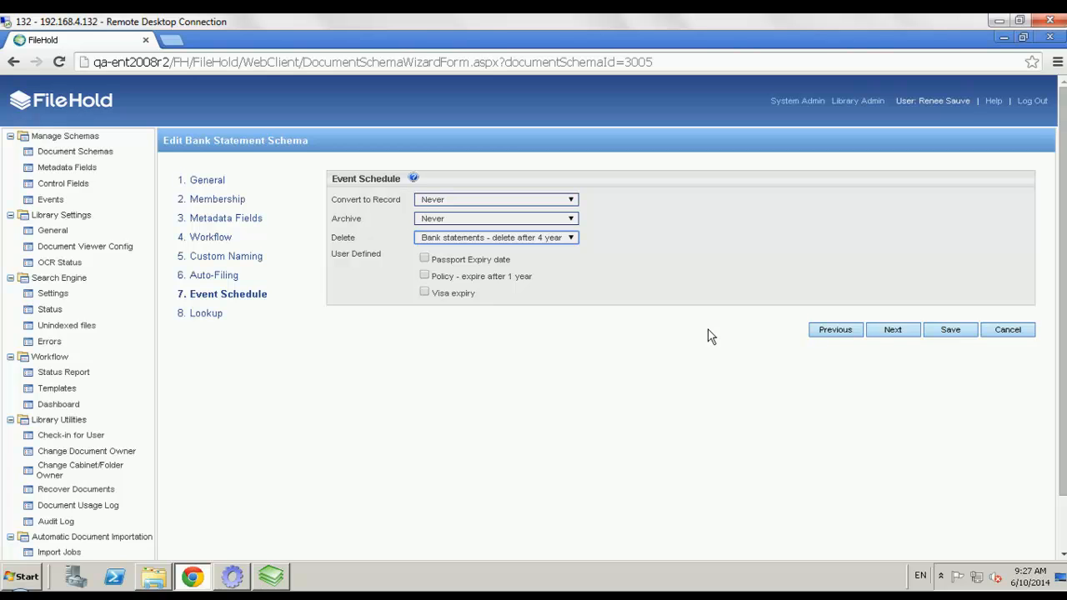
click(950, 329)
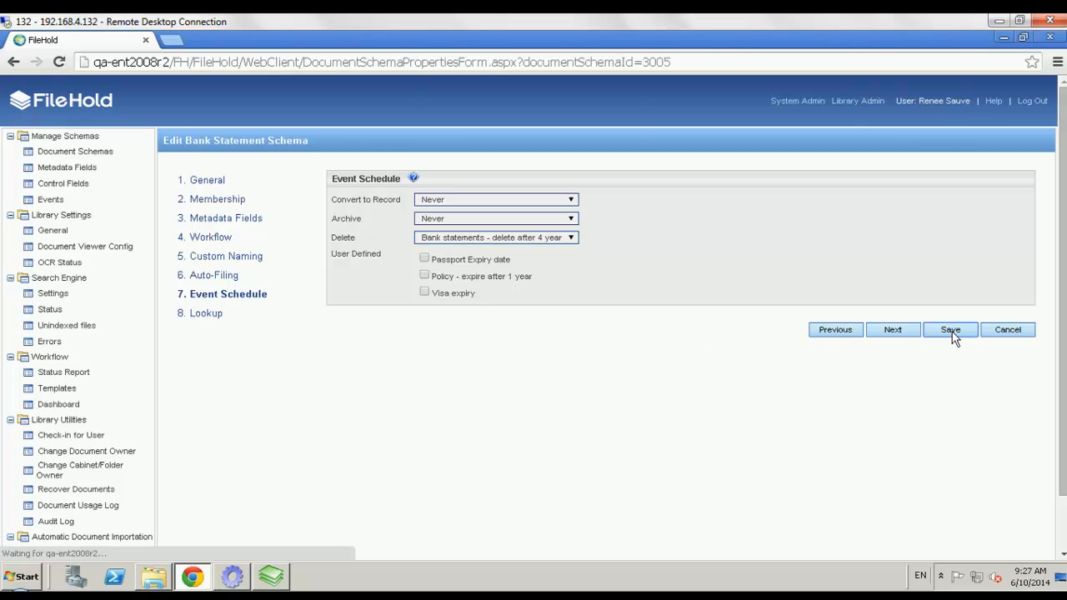
click(950, 329)
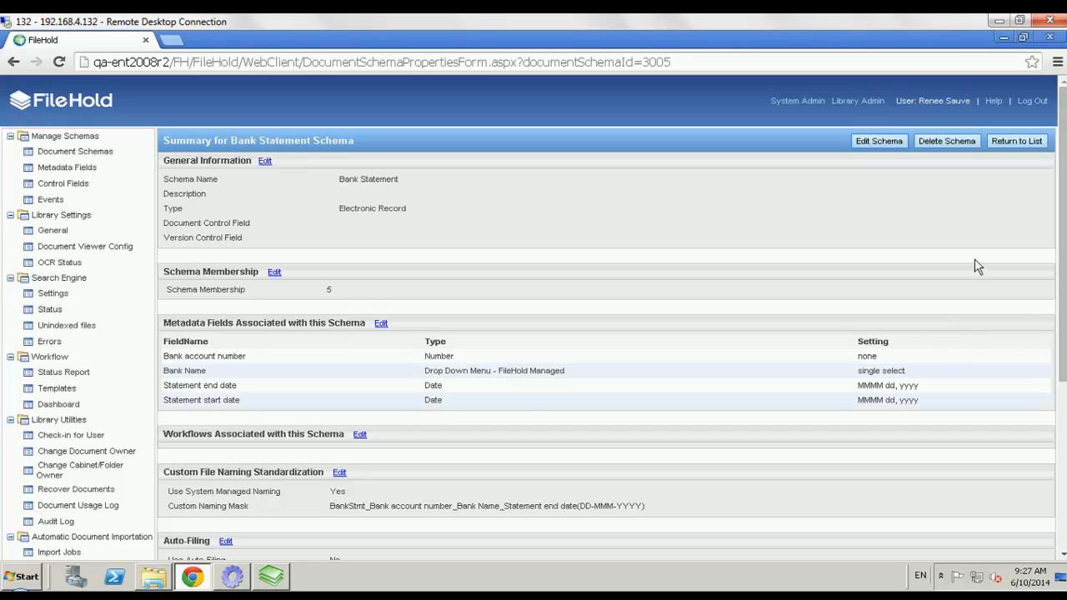
click(1017, 140)
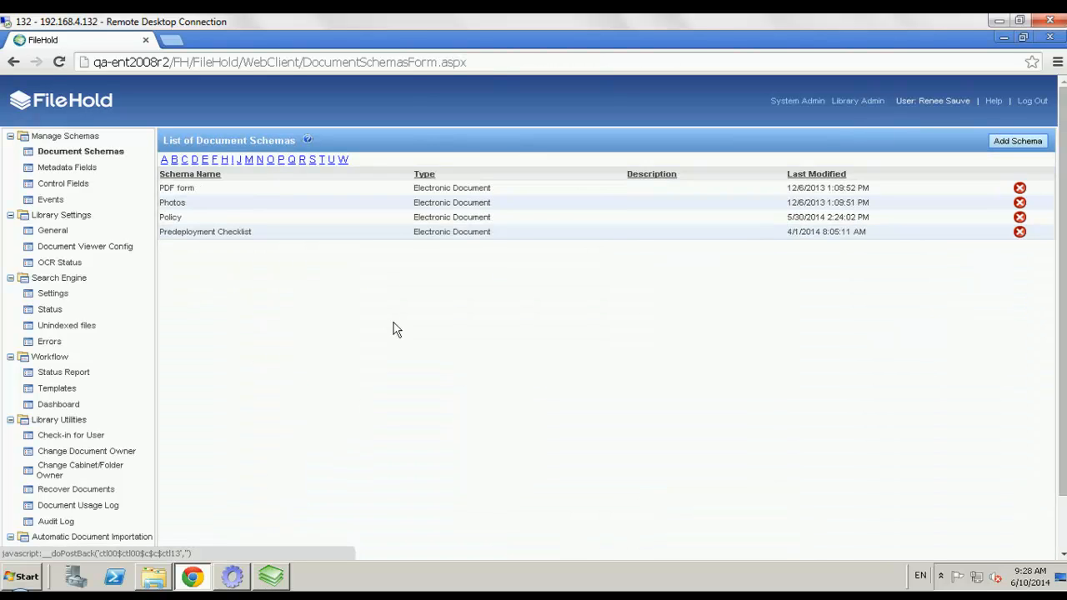
Step: Tick 'Policy - expire after 1 year' in the Policy schema's Event Schedule and save
click(171, 217)
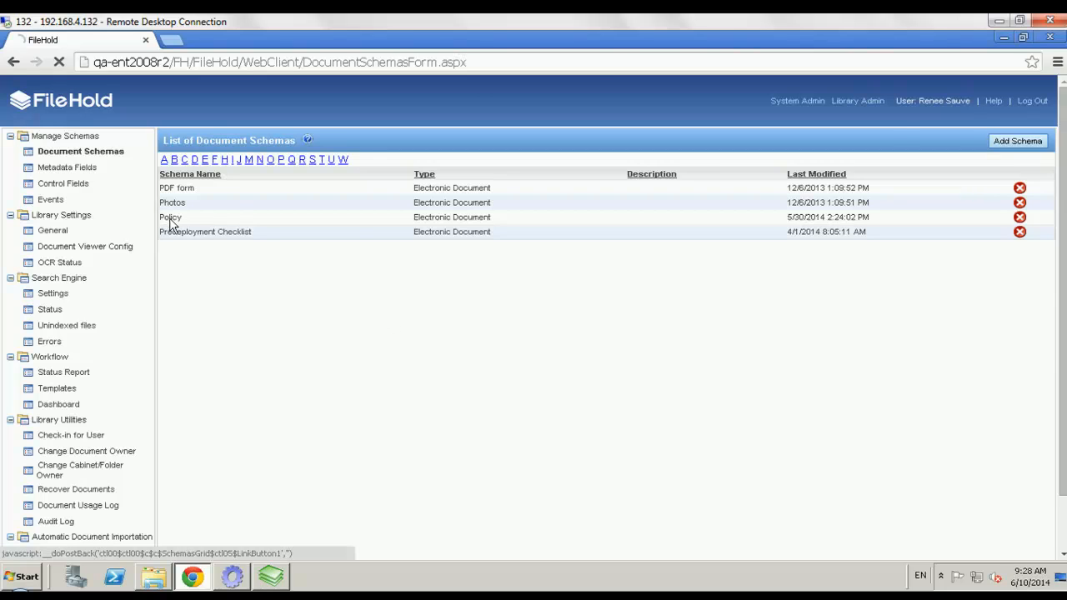
click(170, 217)
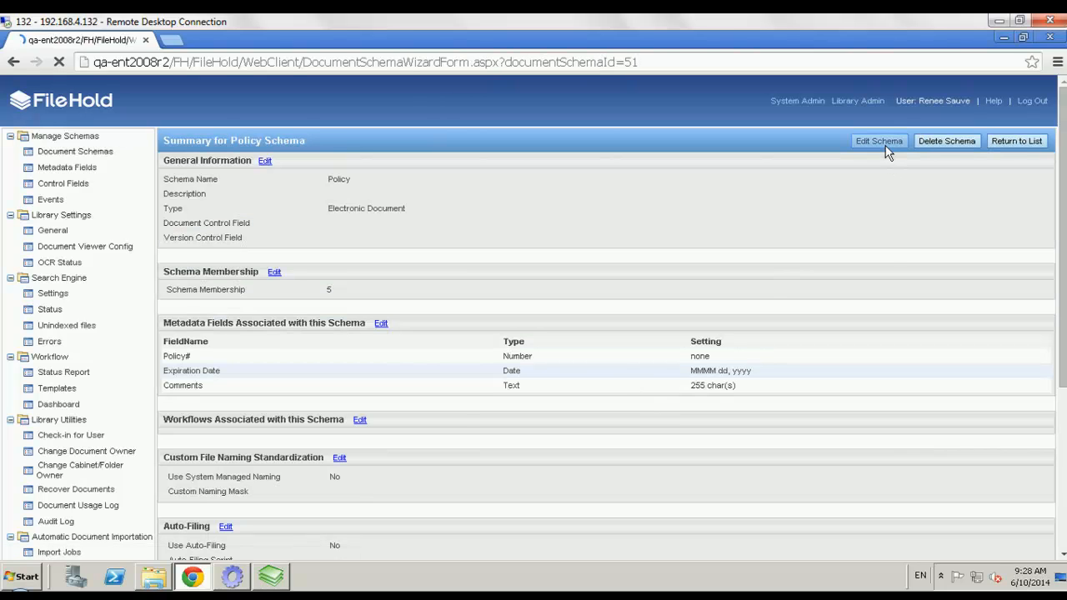
click(878, 140)
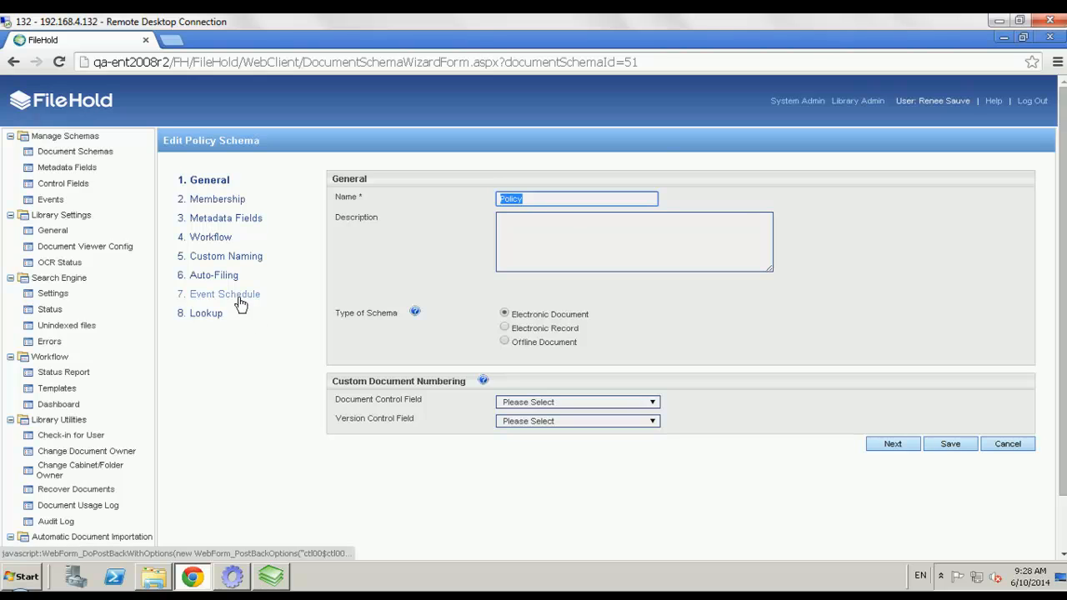
click(225, 294)
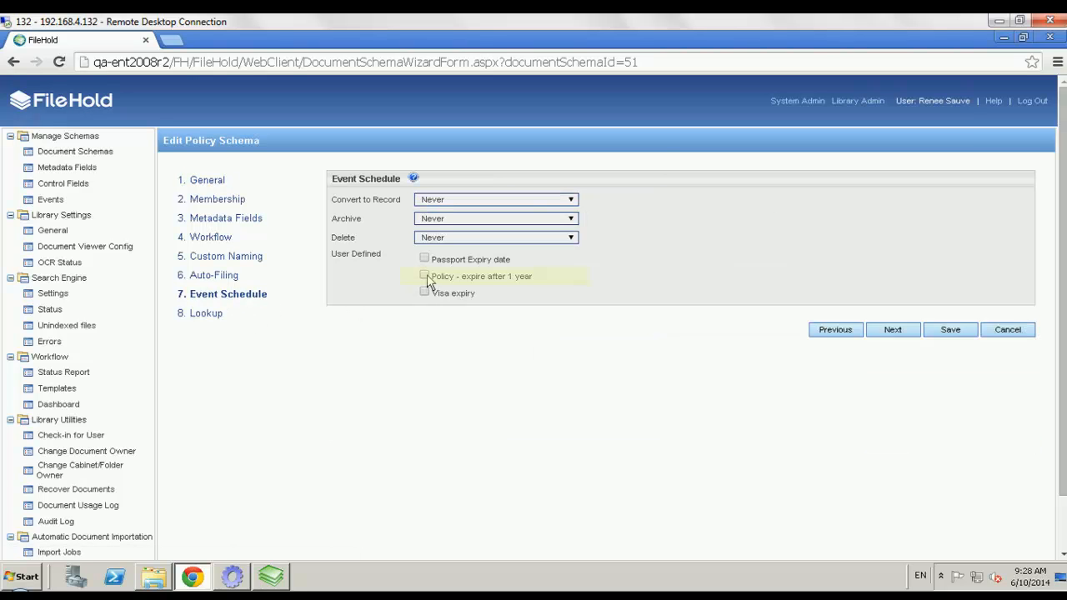
click(425, 276)
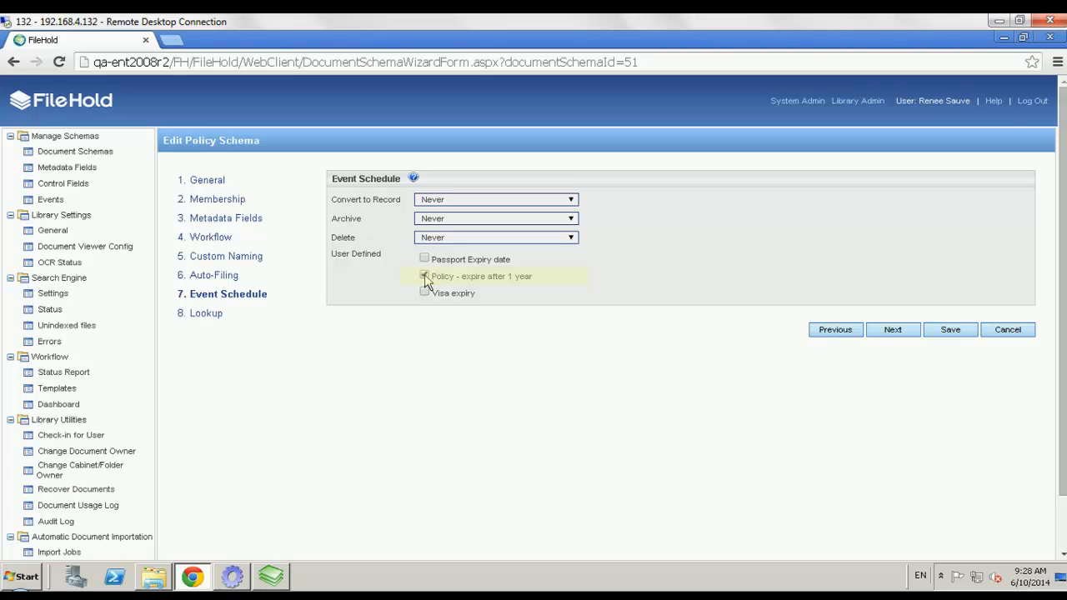
click(424, 276)
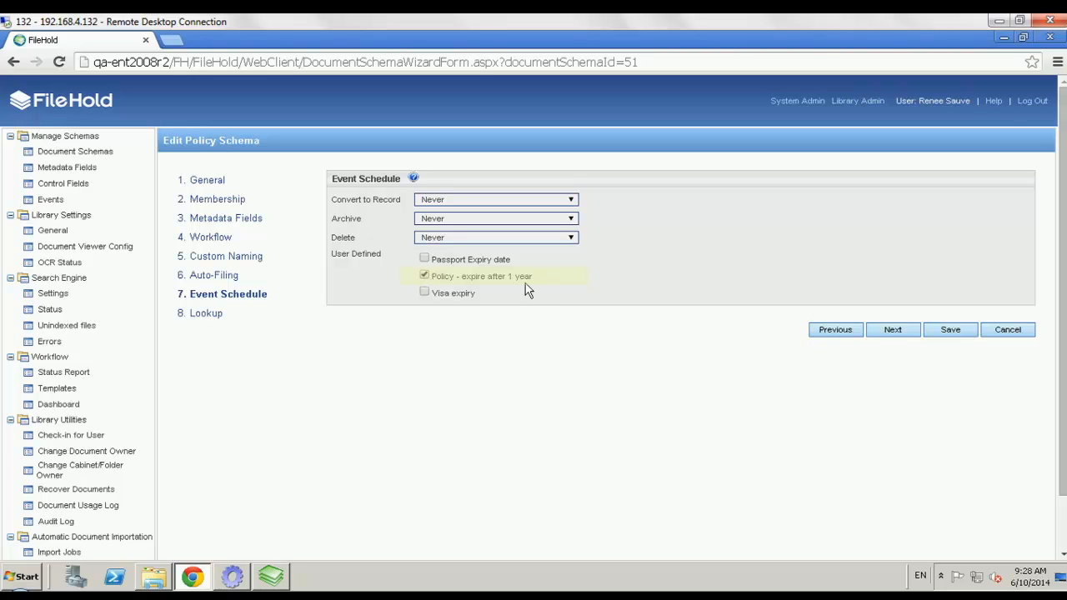
click(950, 329)
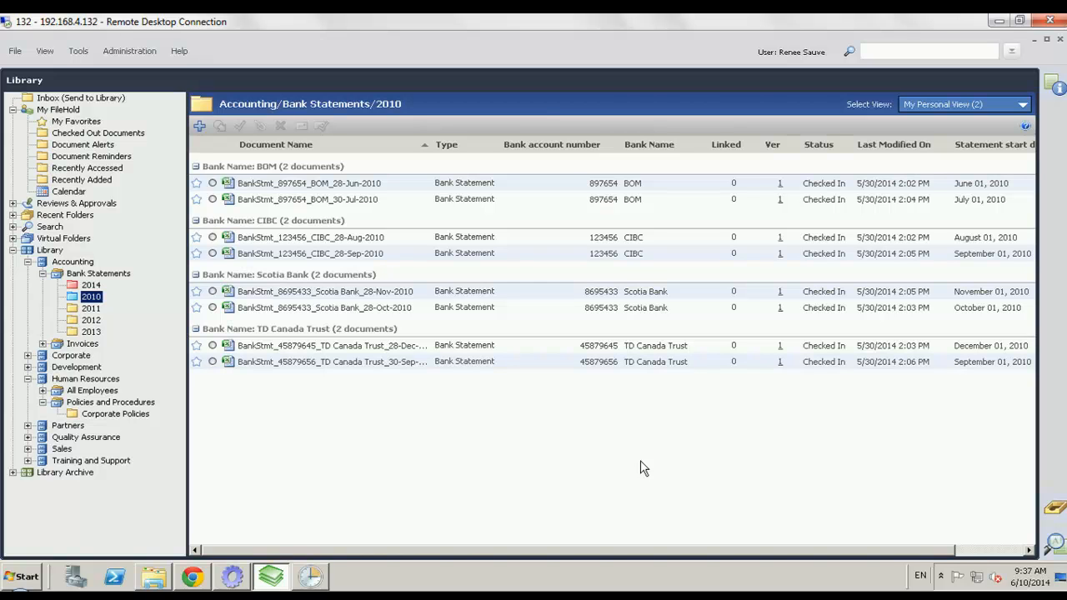
mouse_move(834, 473)
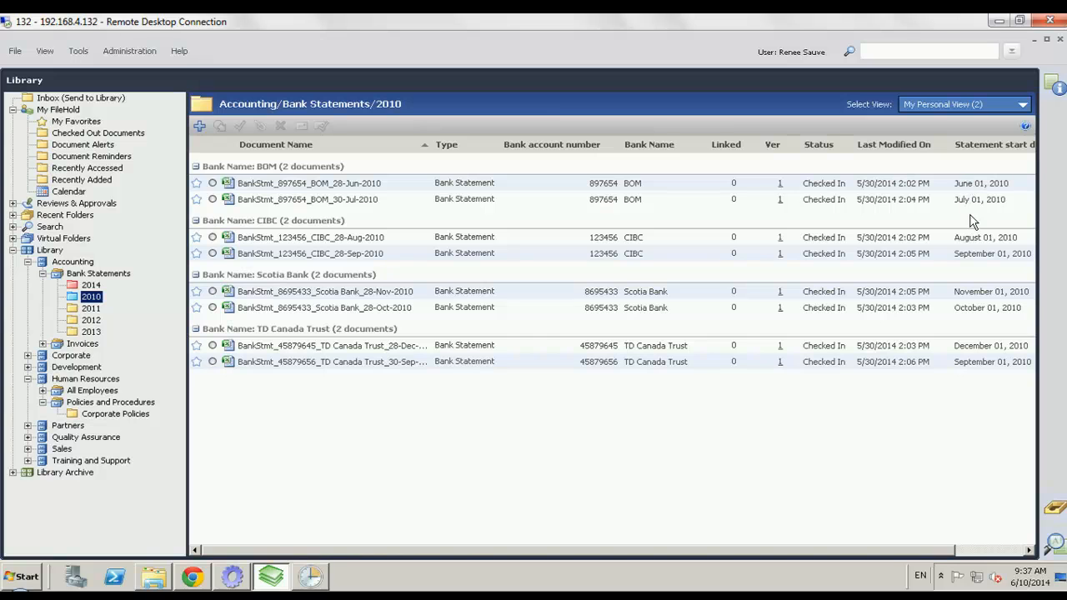
mouse_move(984, 324)
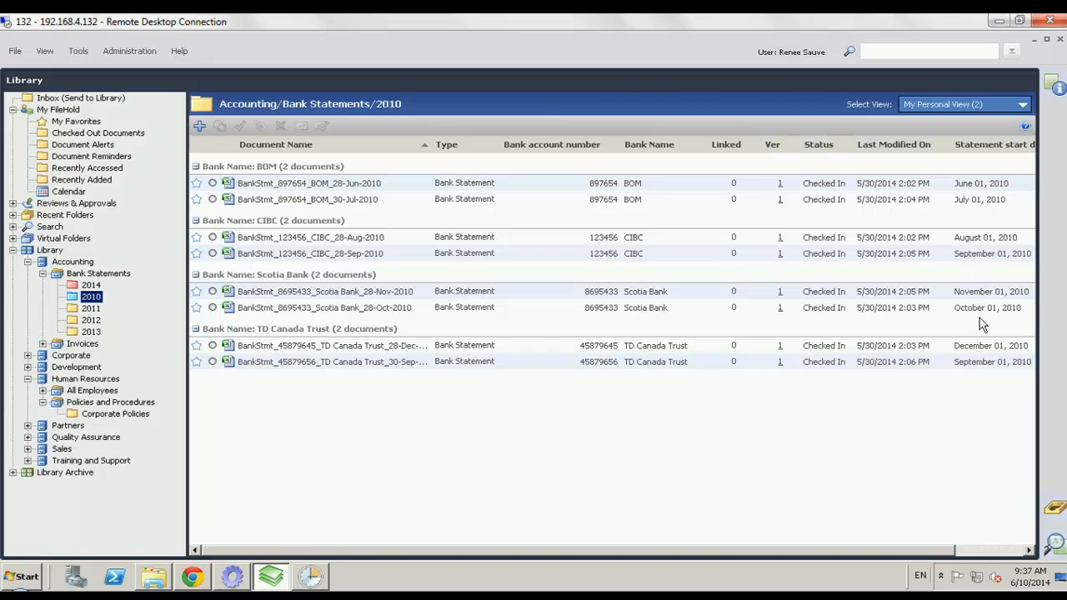
mouse_move(980, 367)
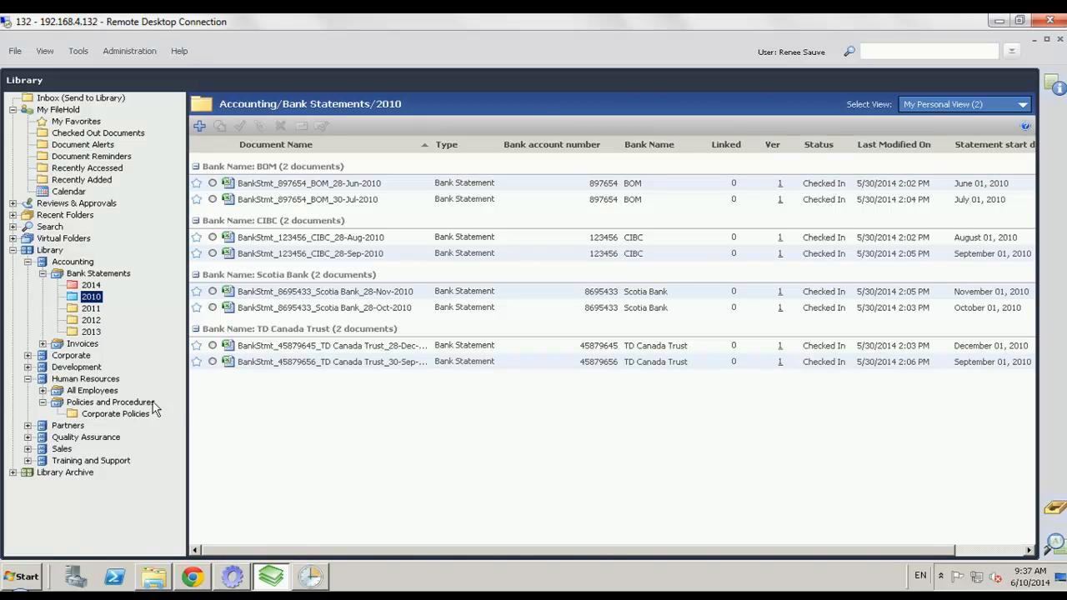
mouse_move(127, 423)
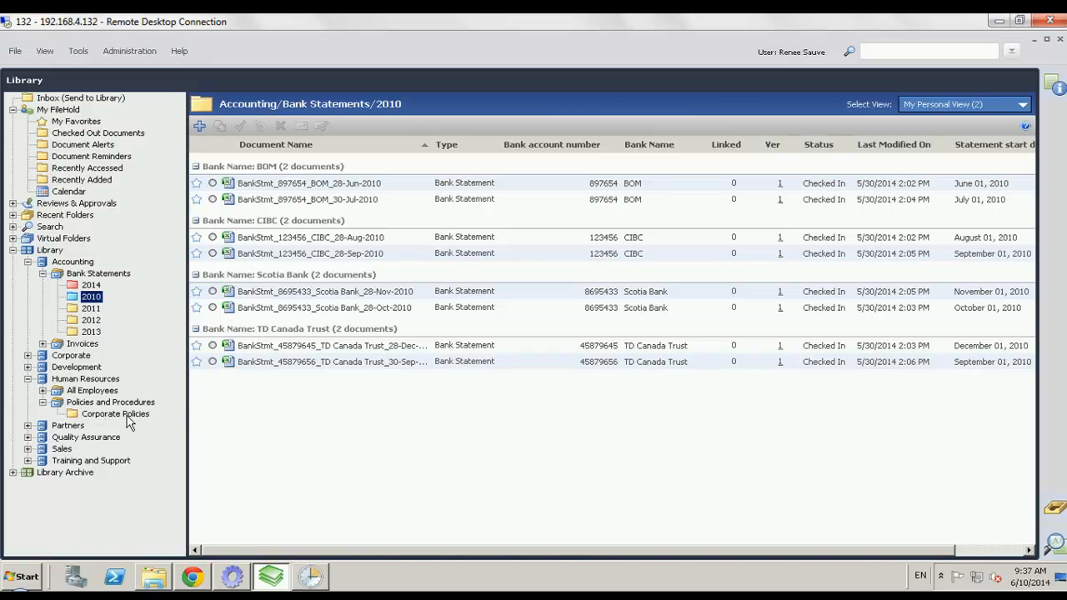
click(115, 414)
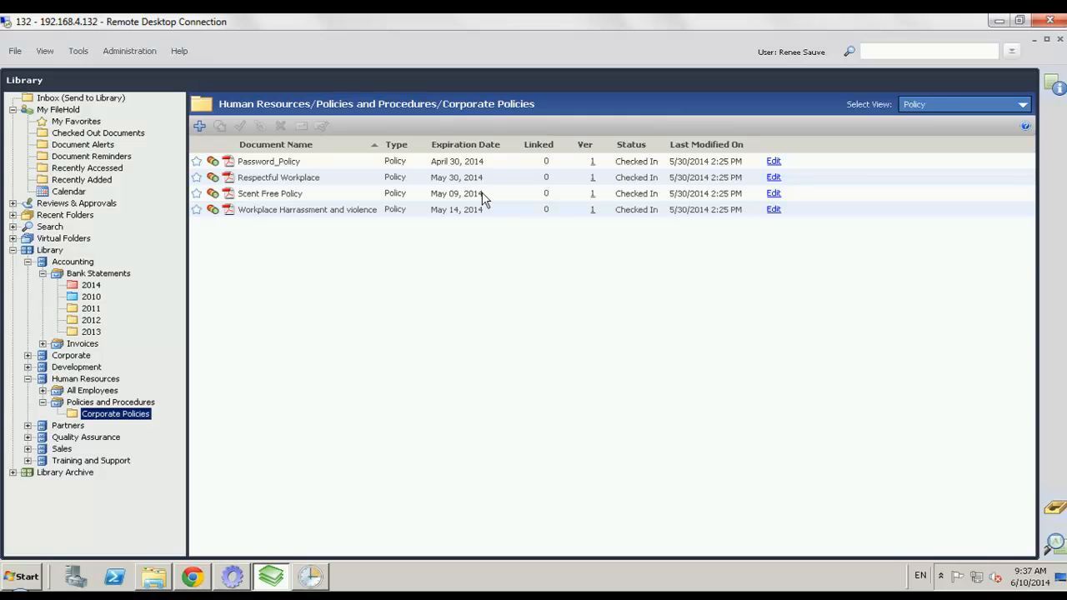
mouse_move(488, 218)
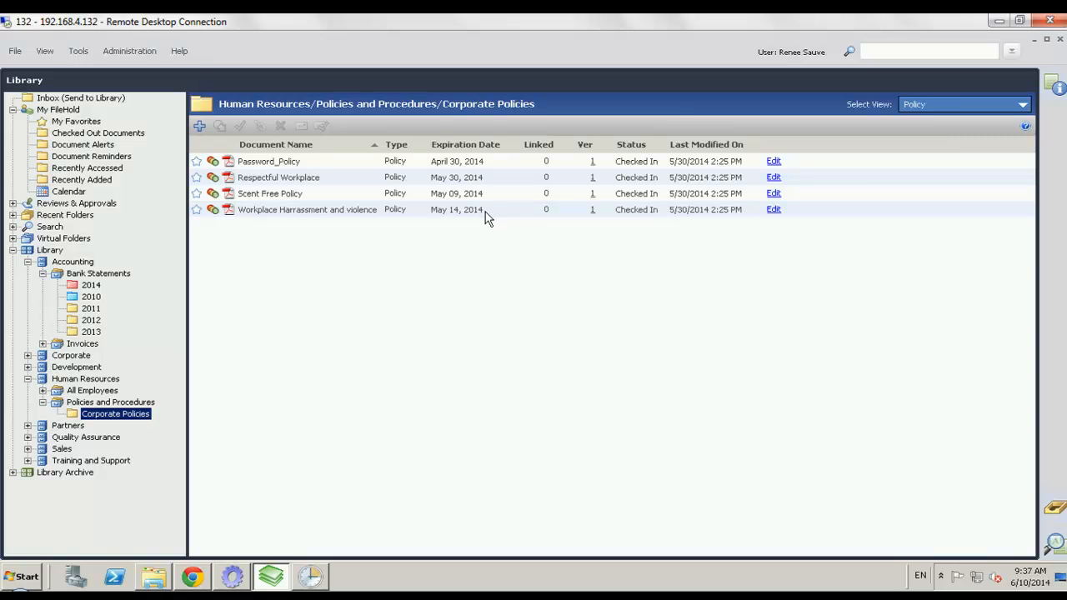
mouse_move(480, 203)
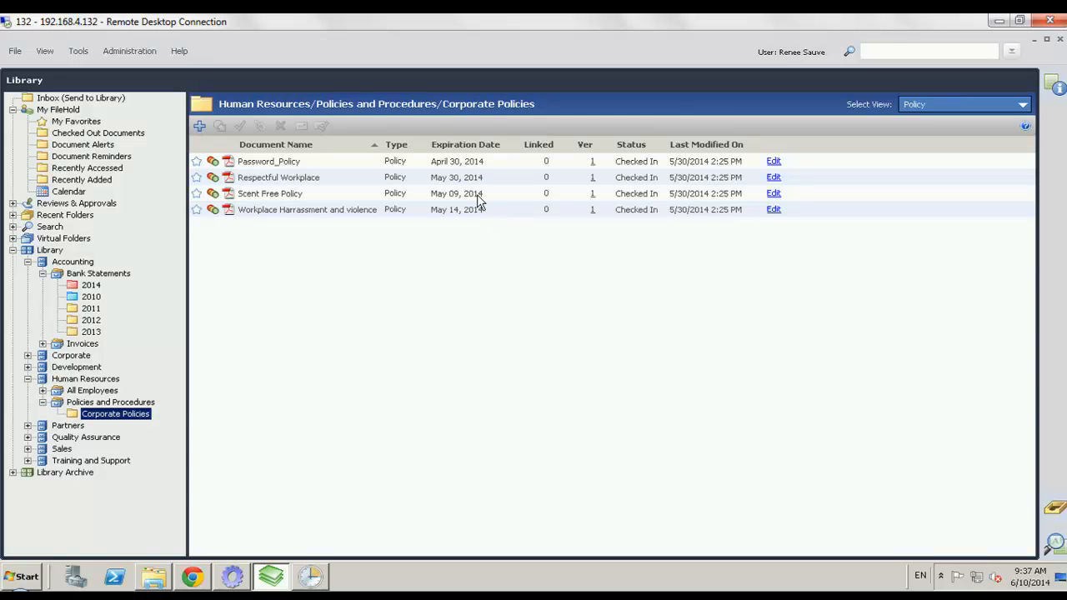
mouse_move(446, 209)
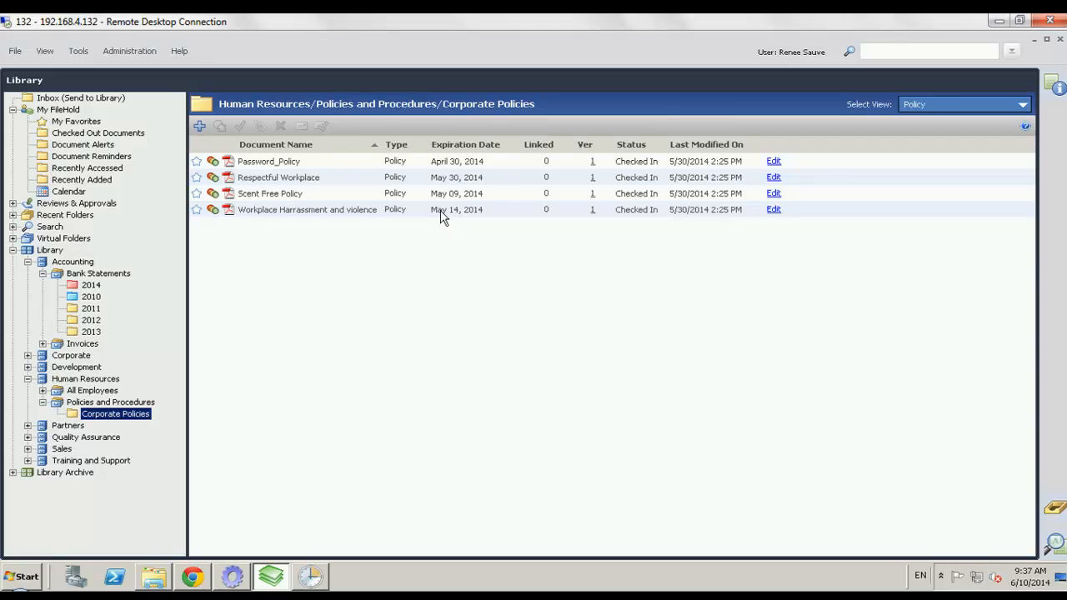
mouse_move(444, 172)
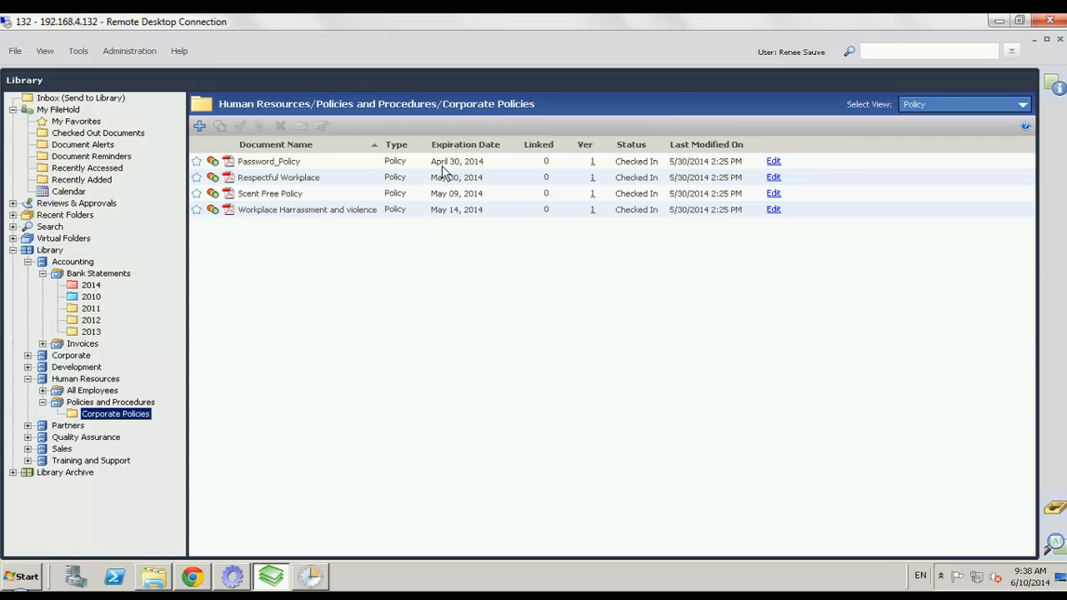
click(269, 161)
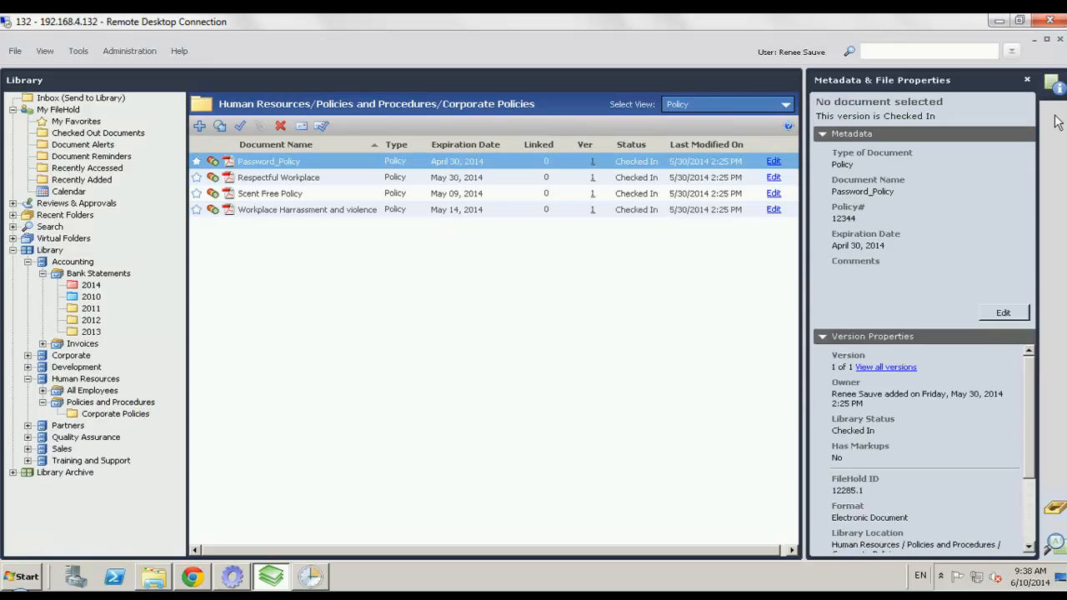
click(270, 161)
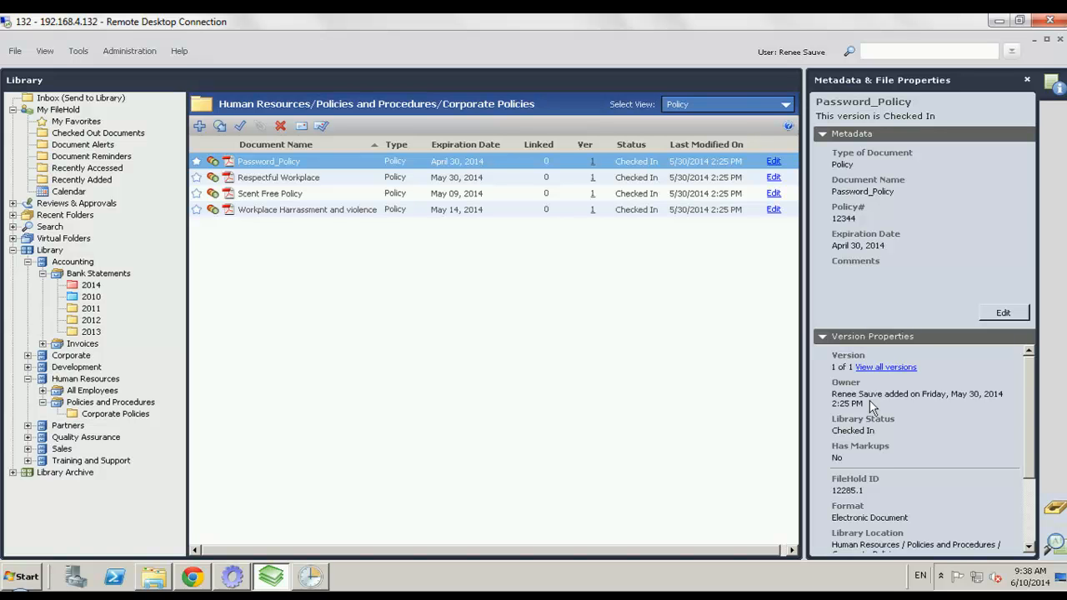
mouse_move(1016, 84)
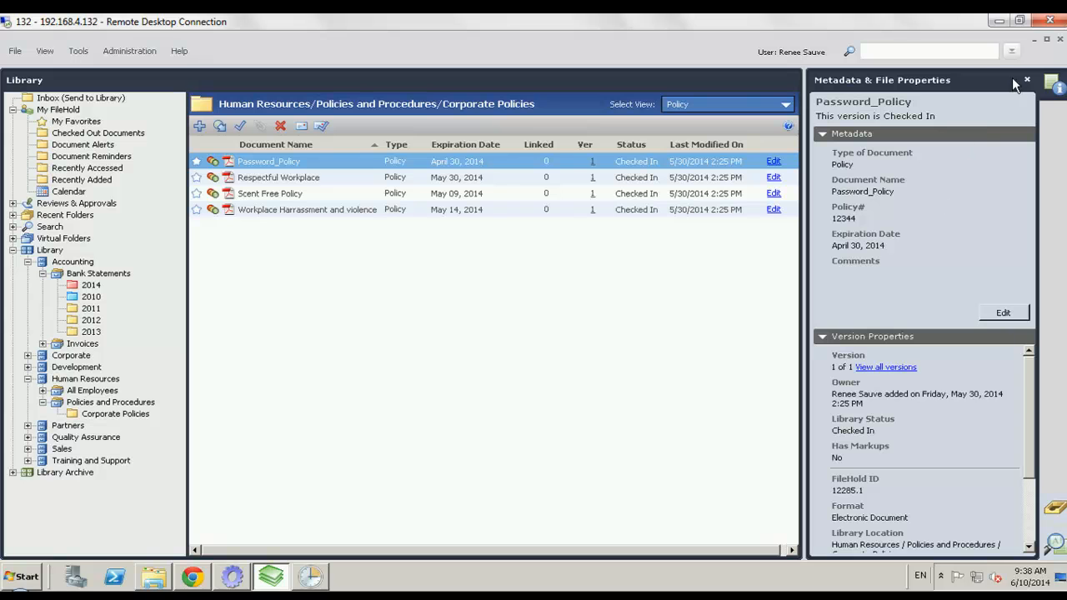
mouse_move(1027, 80)
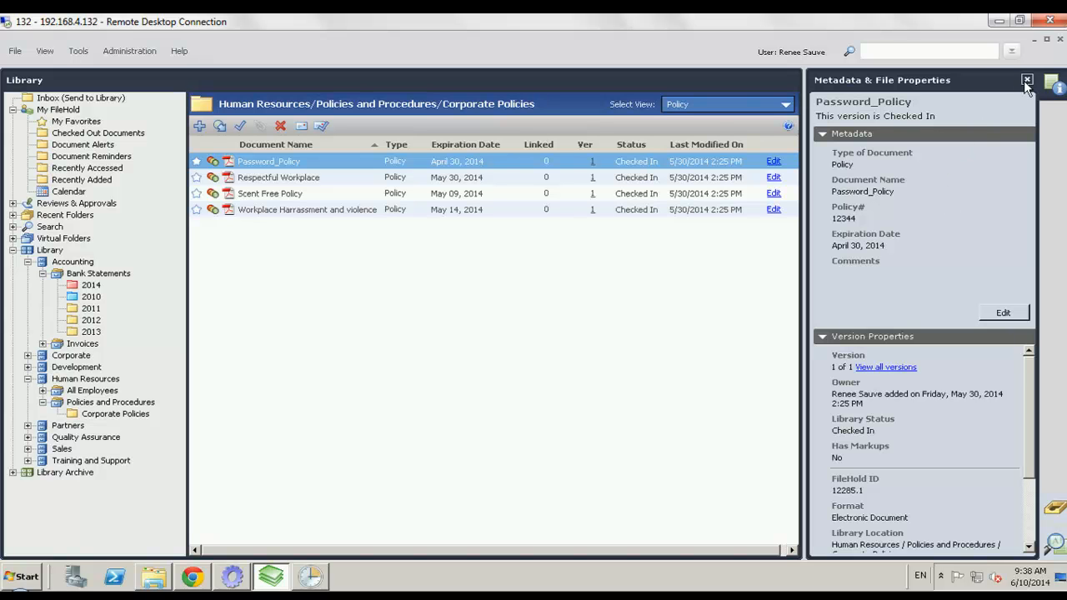
click(1028, 80)
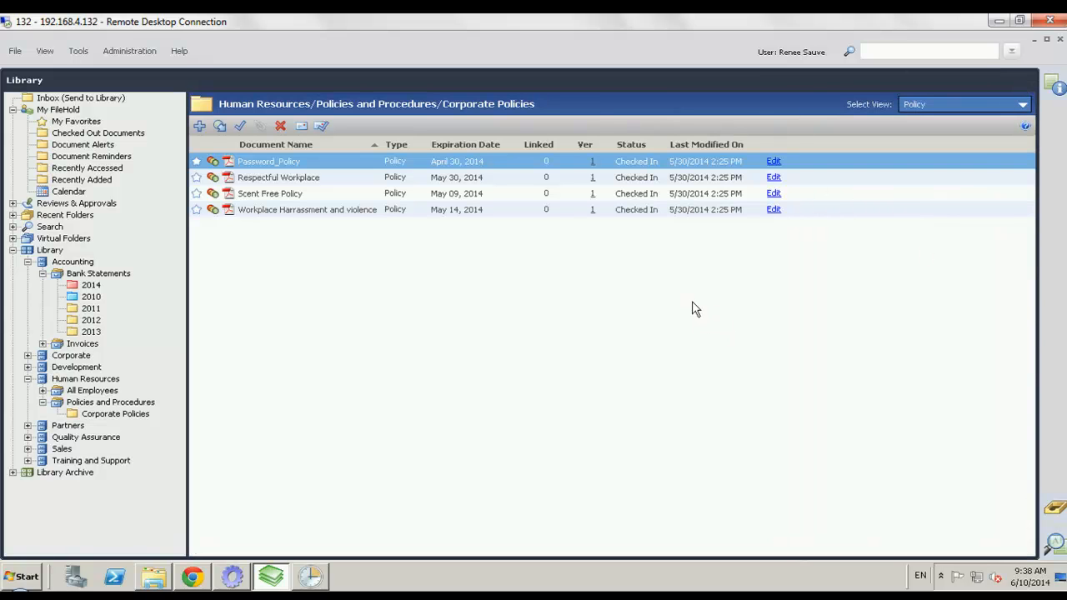
mouse_move(563, 263)
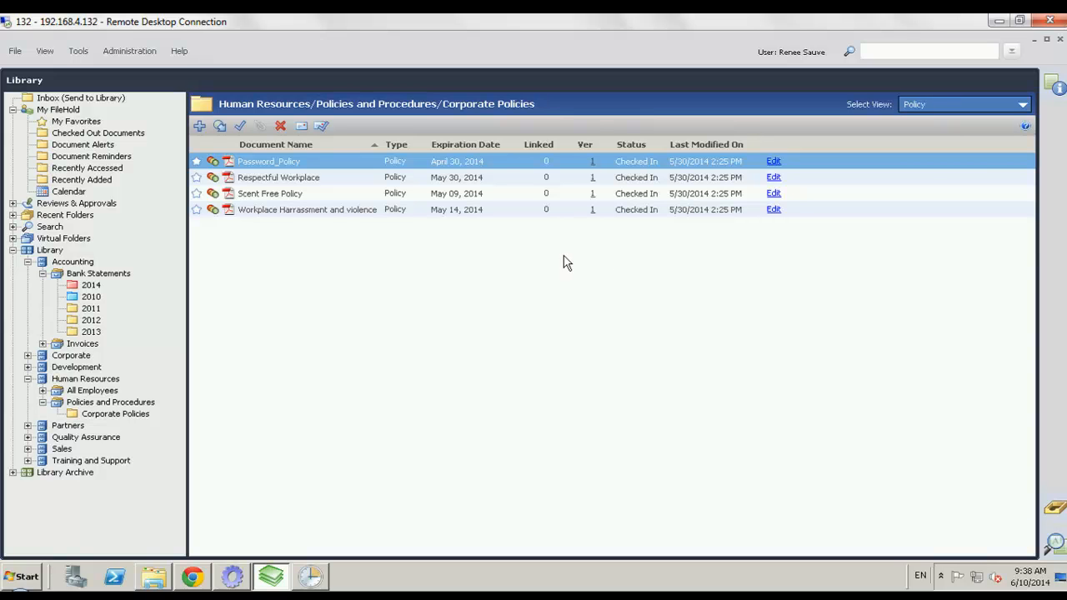
Step: Open the Calendar, move back to May 2015, and view May 14's two expiry events
click(68, 191)
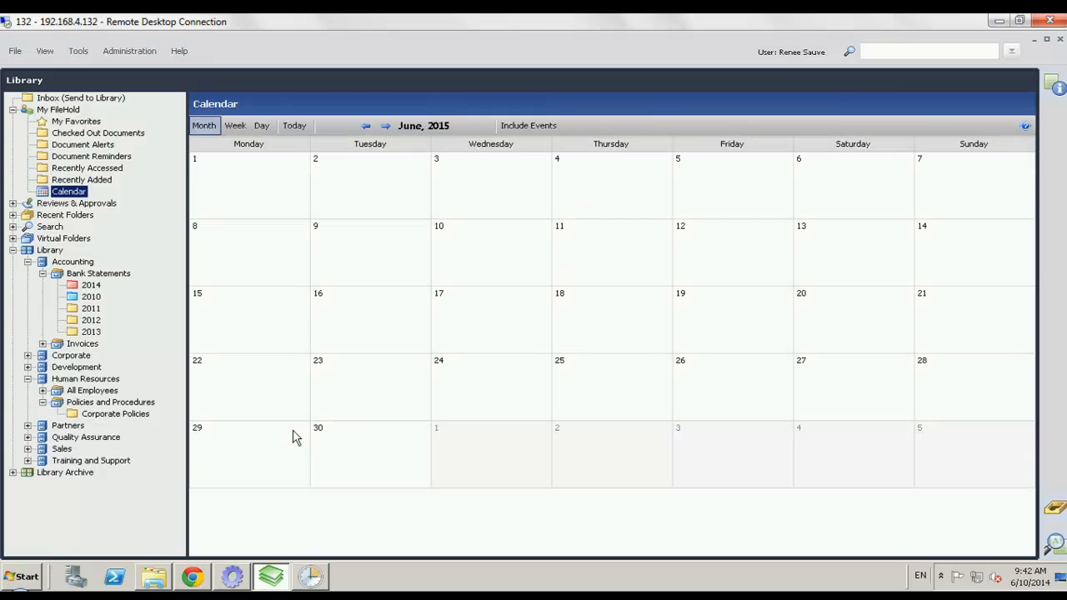
mouse_move(464, 221)
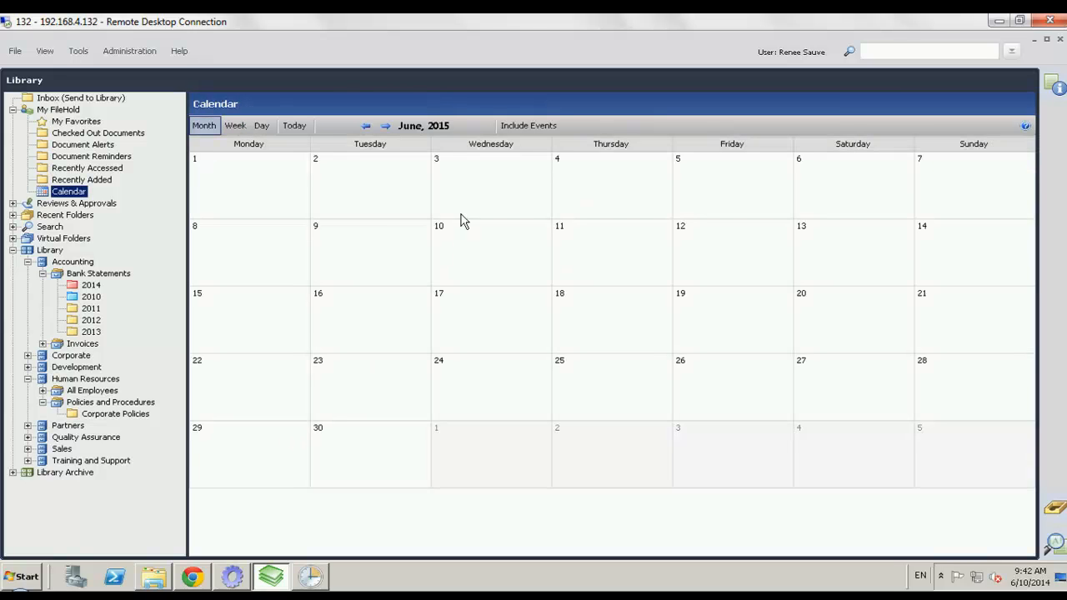
mouse_move(637, 136)
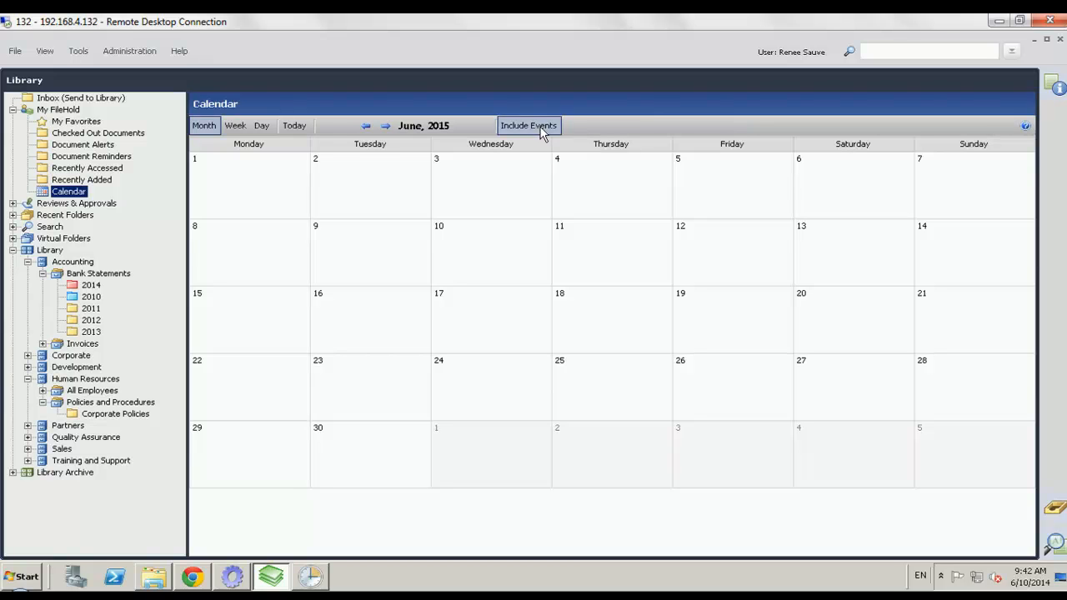
mouse_move(673, 388)
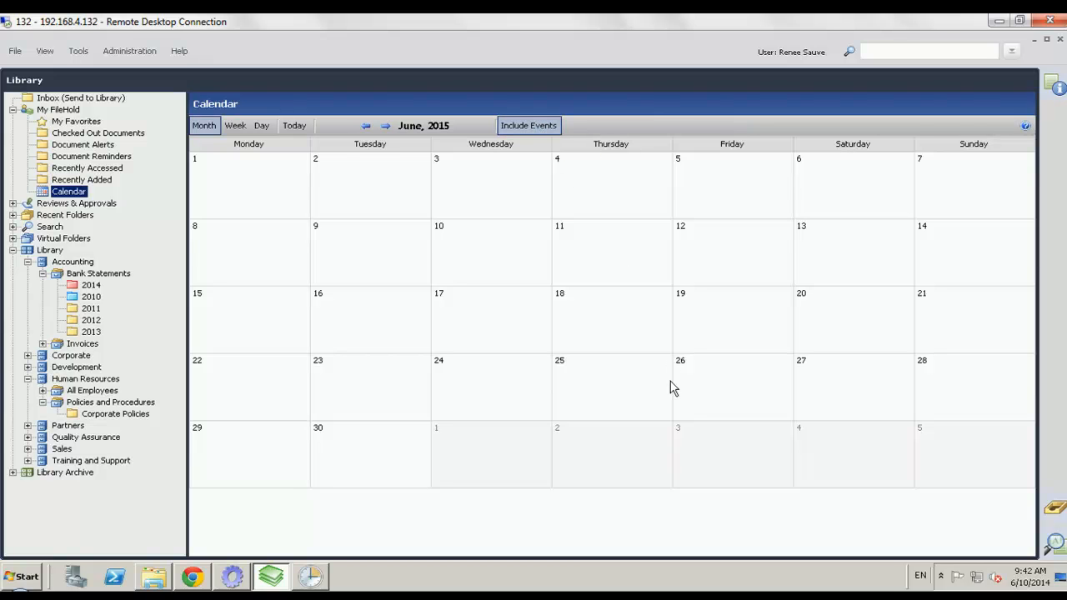
click(365, 126)
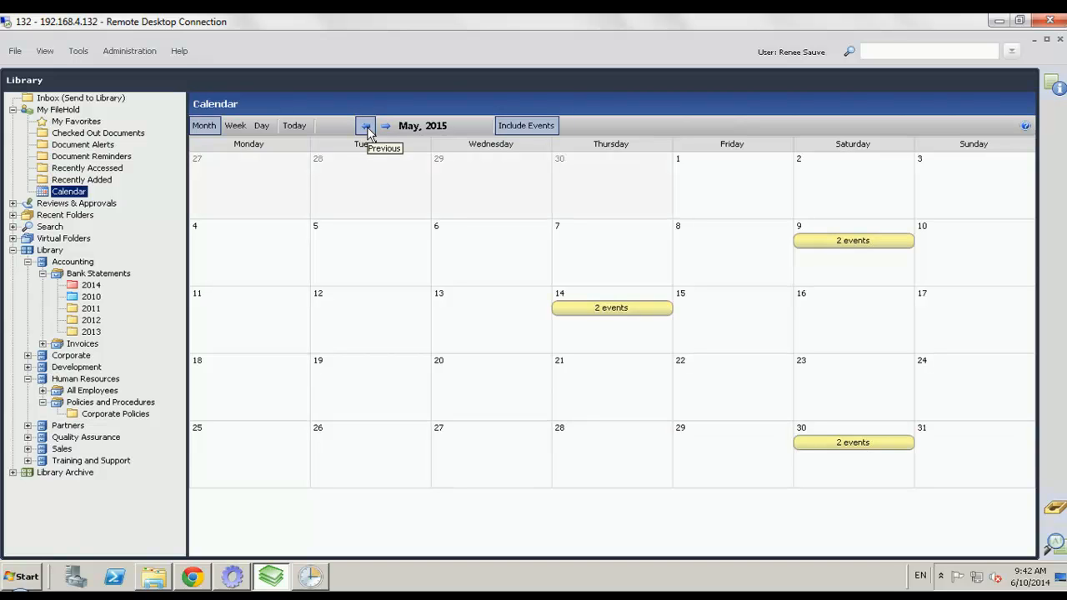
mouse_move(625, 326)
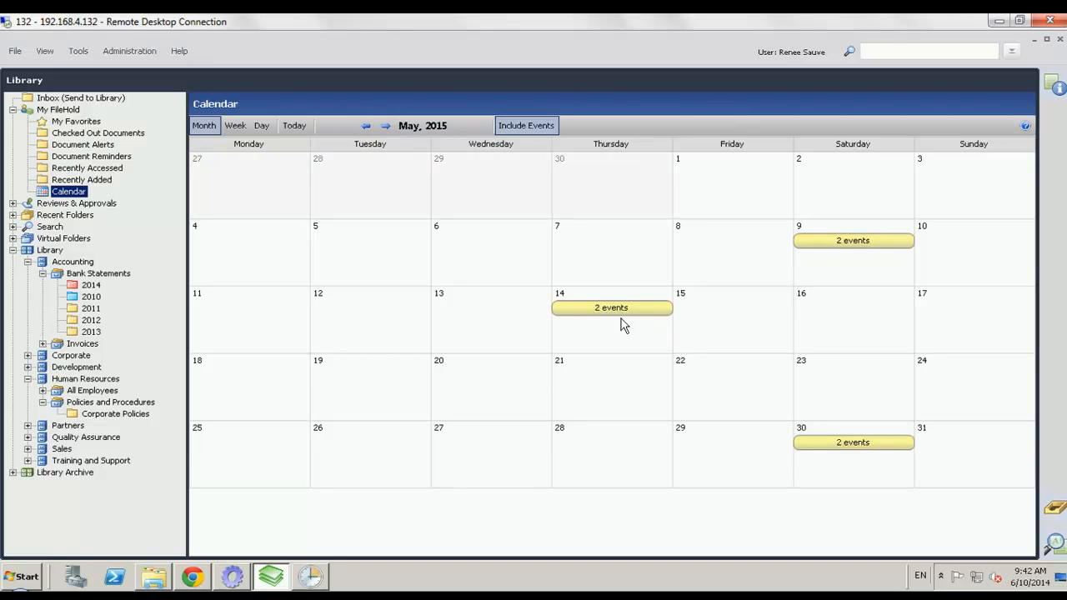
mouse_move(582, 315)
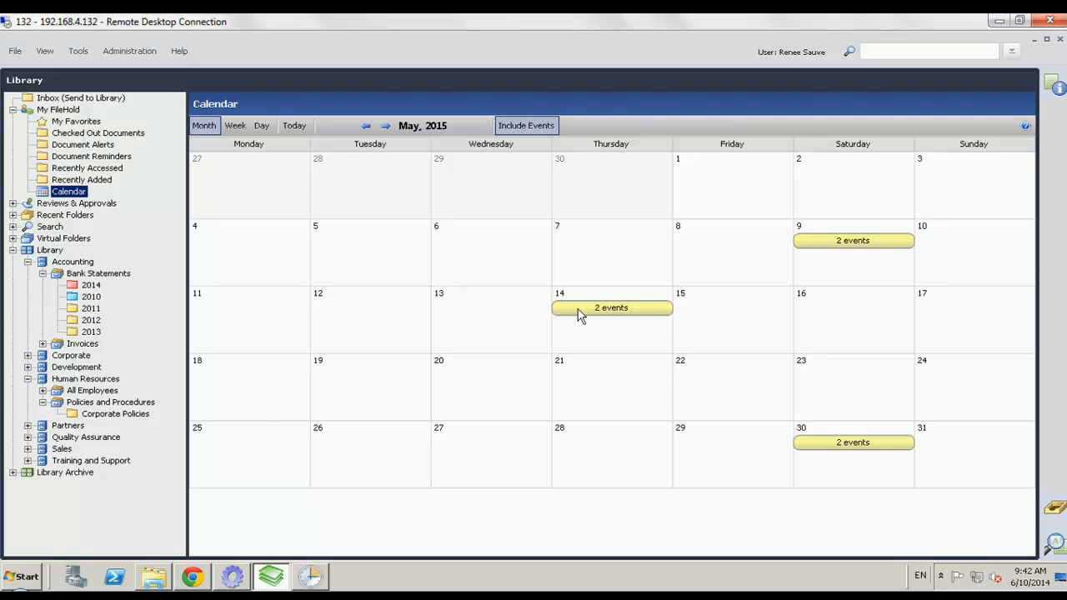
click(611, 308)
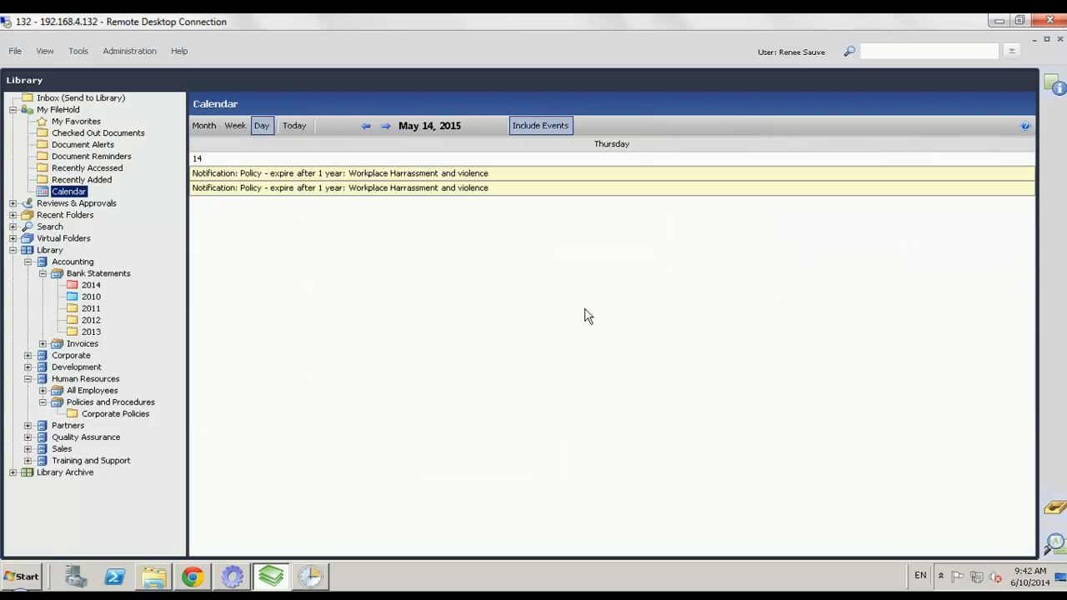
mouse_move(417, 182)
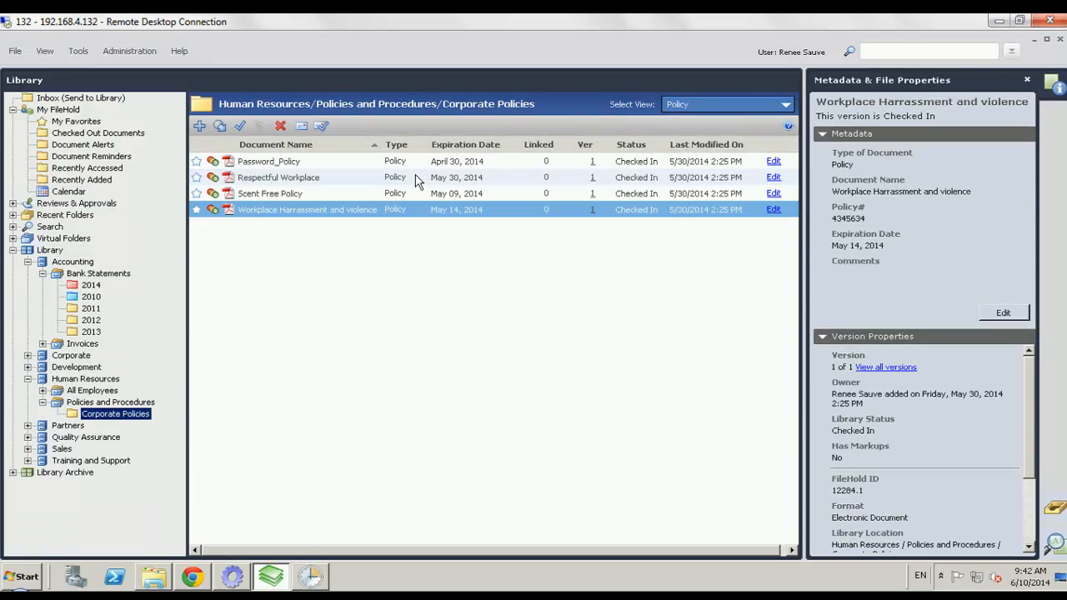
mouse_move(304, 215)
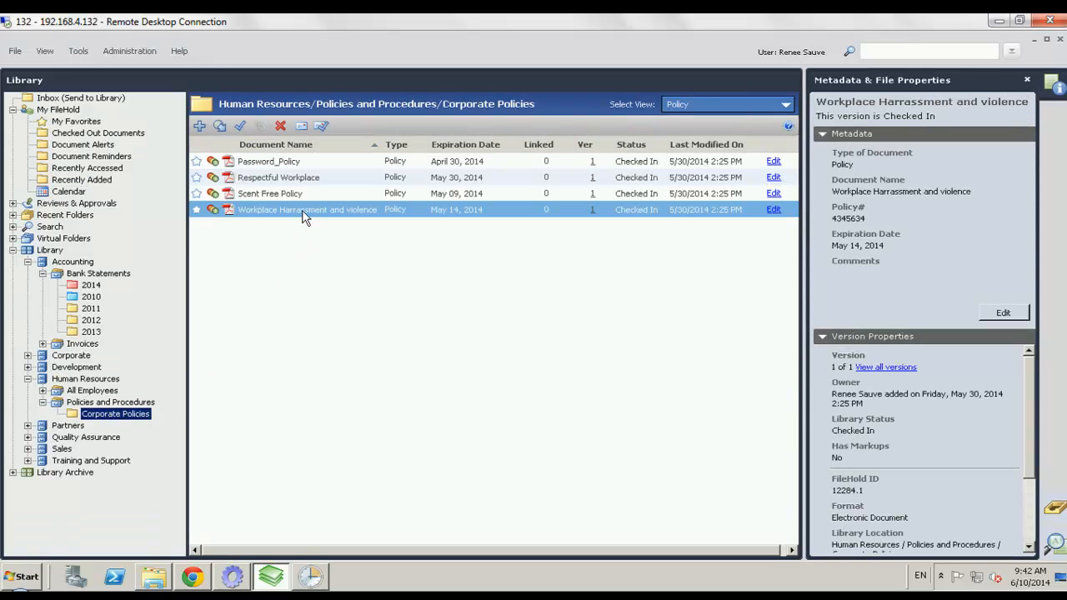
mouse_move(328, 218)
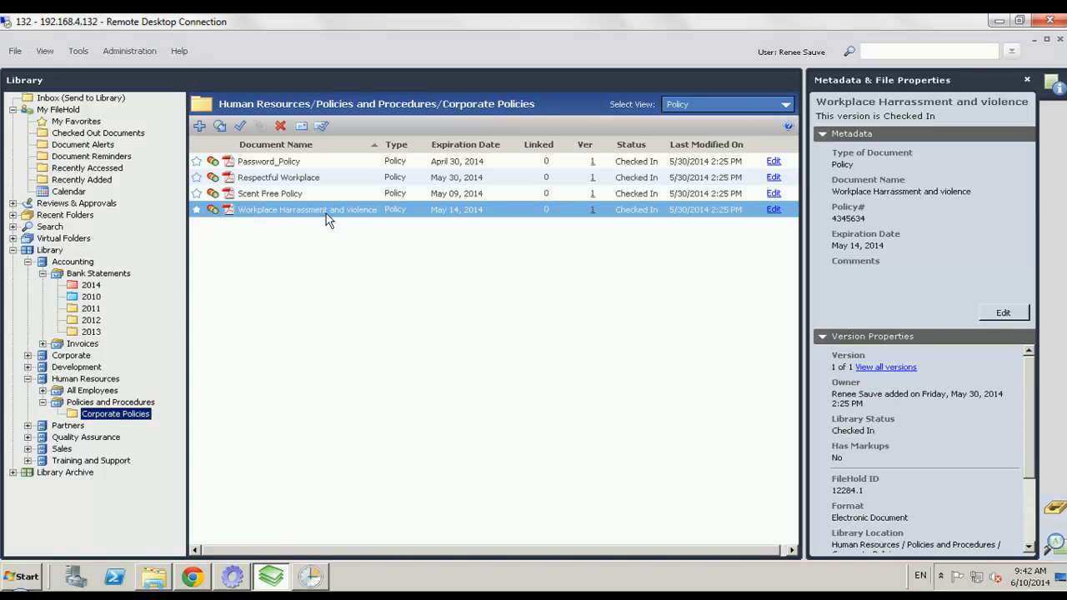
mouse_move(134, 141)
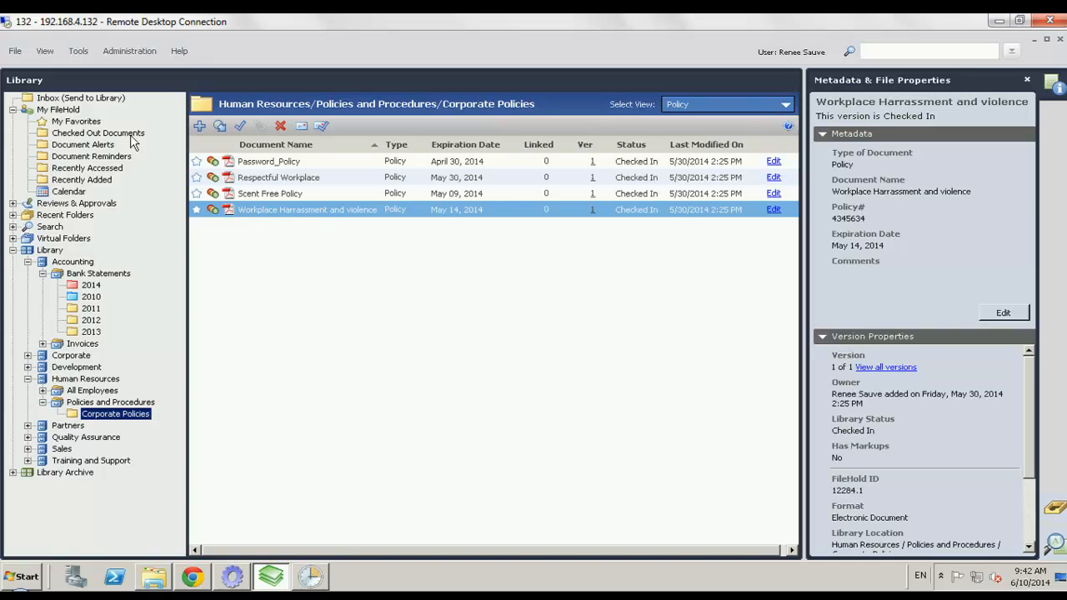
mouse_move(326, 229)
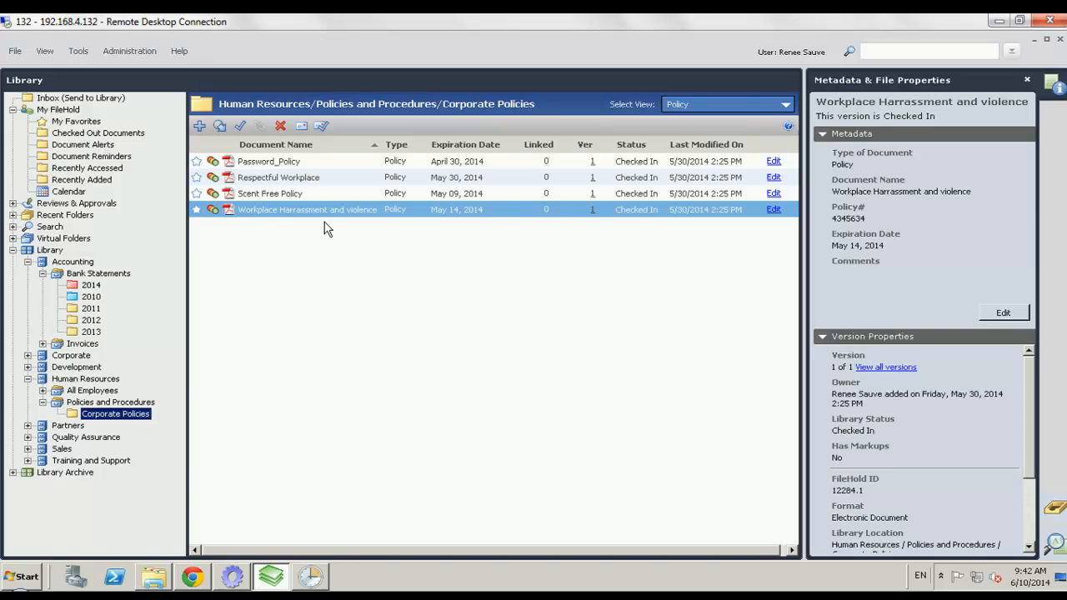